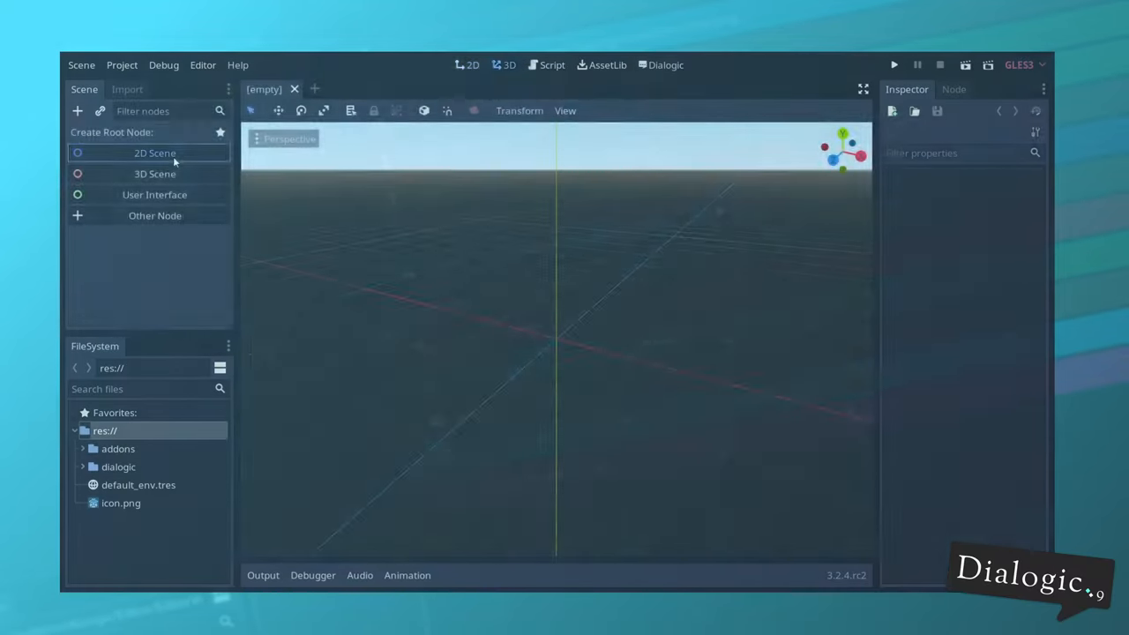
Create a new 2D Scene root node for the Dialogic dialog
left_click(155, 151)
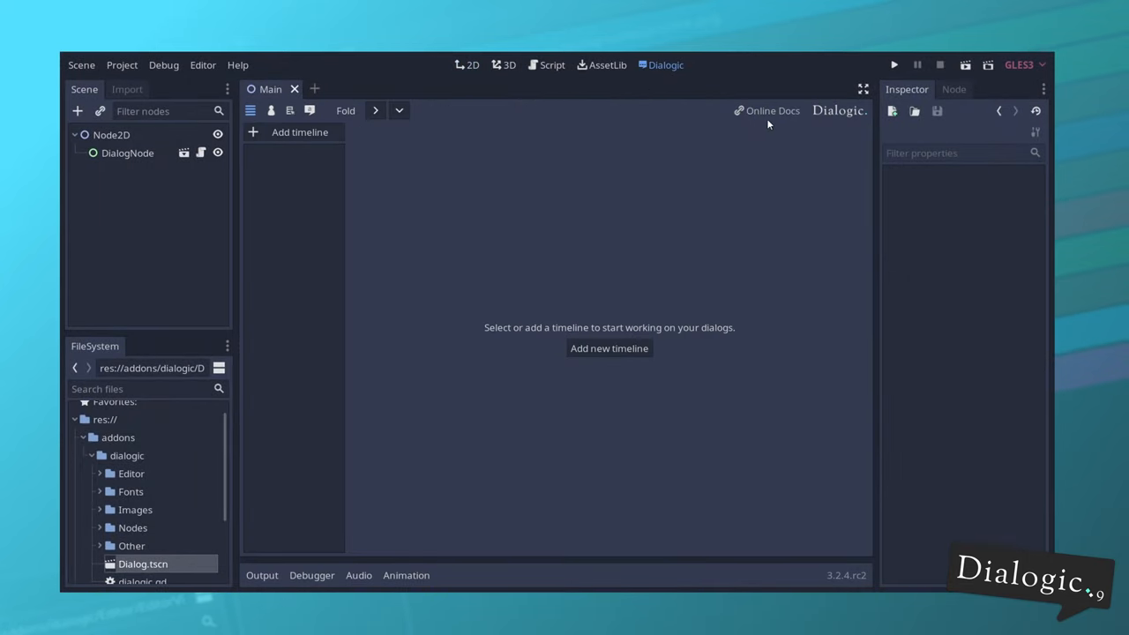
Go to the Online Docs source structure section and read the /Fonts folder description
left_click(773, 110)
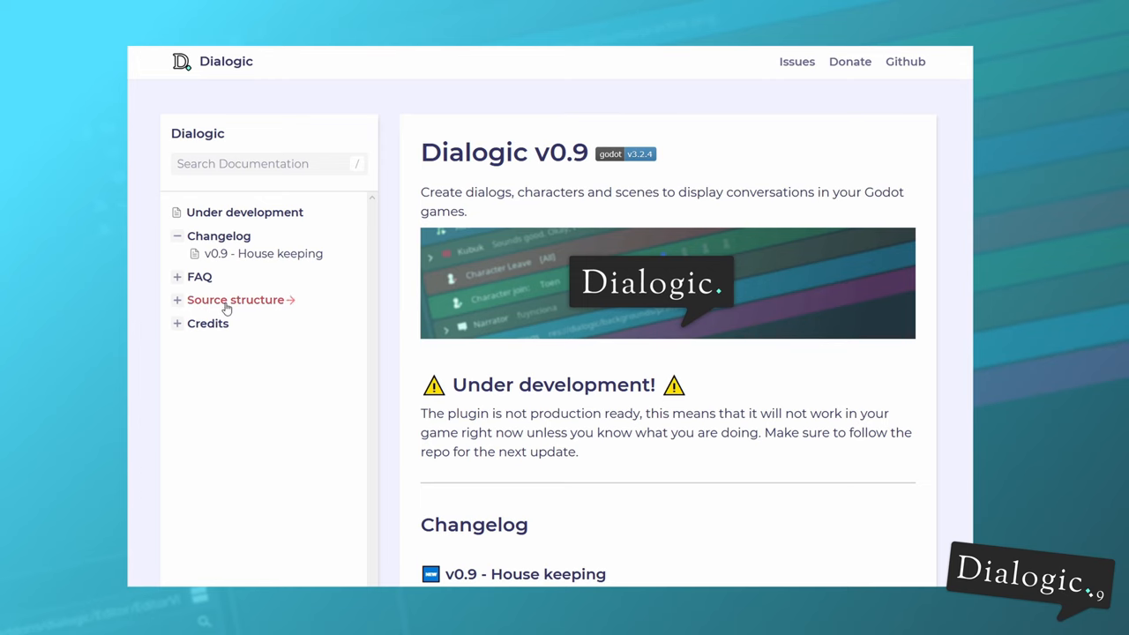
left_click(237, 300)
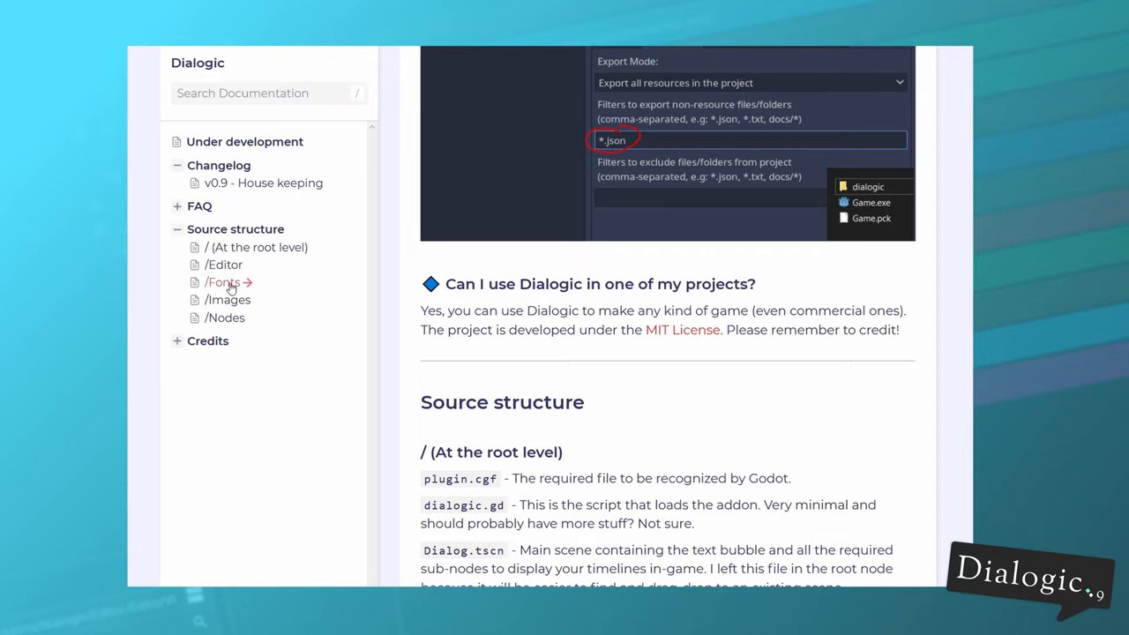
left_click(222, 282)
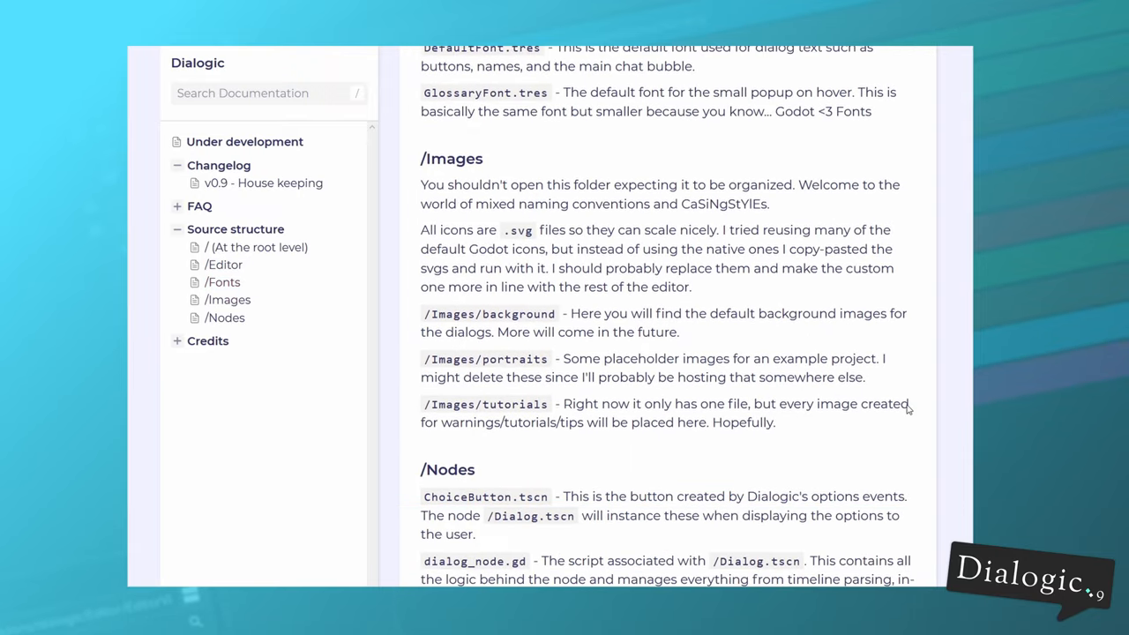
scroll("down", 3)
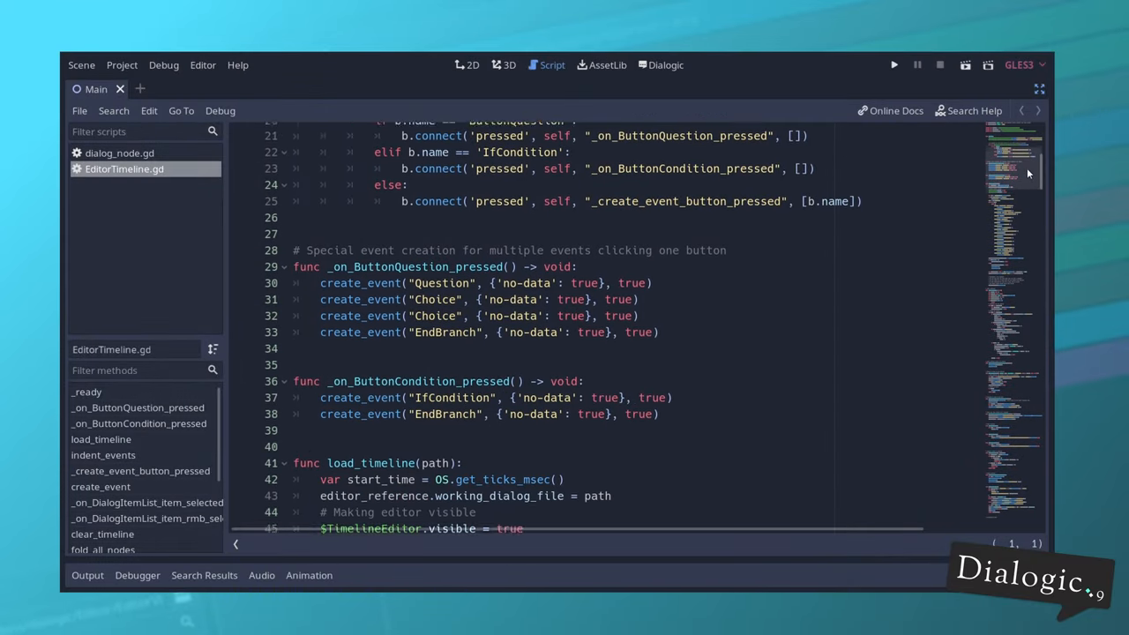
Scroll through EditorTimeline.gd's load_timeline, indent_events and create_event functions, then return to Dialogic
scroll("down", 3)
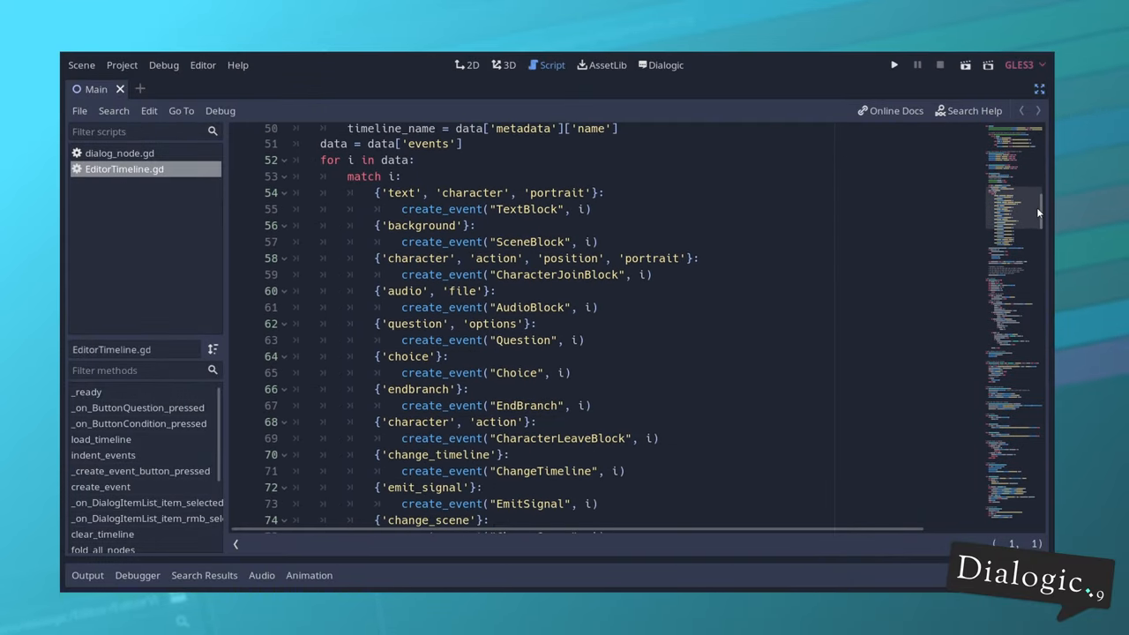
scroll("down", 3)
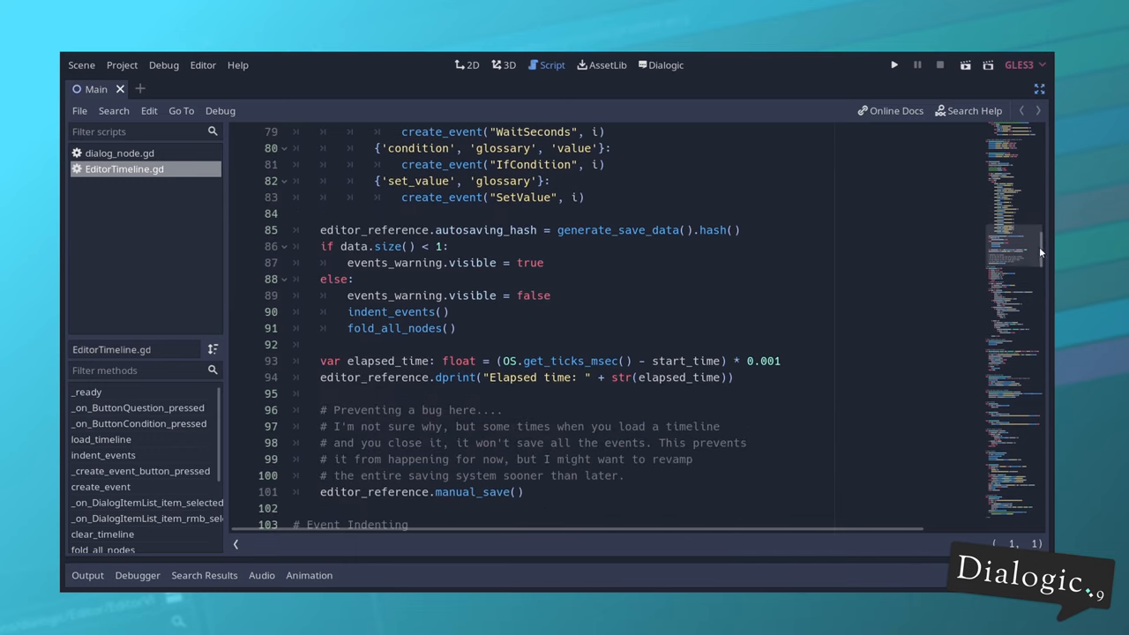
scroll("down", 3)
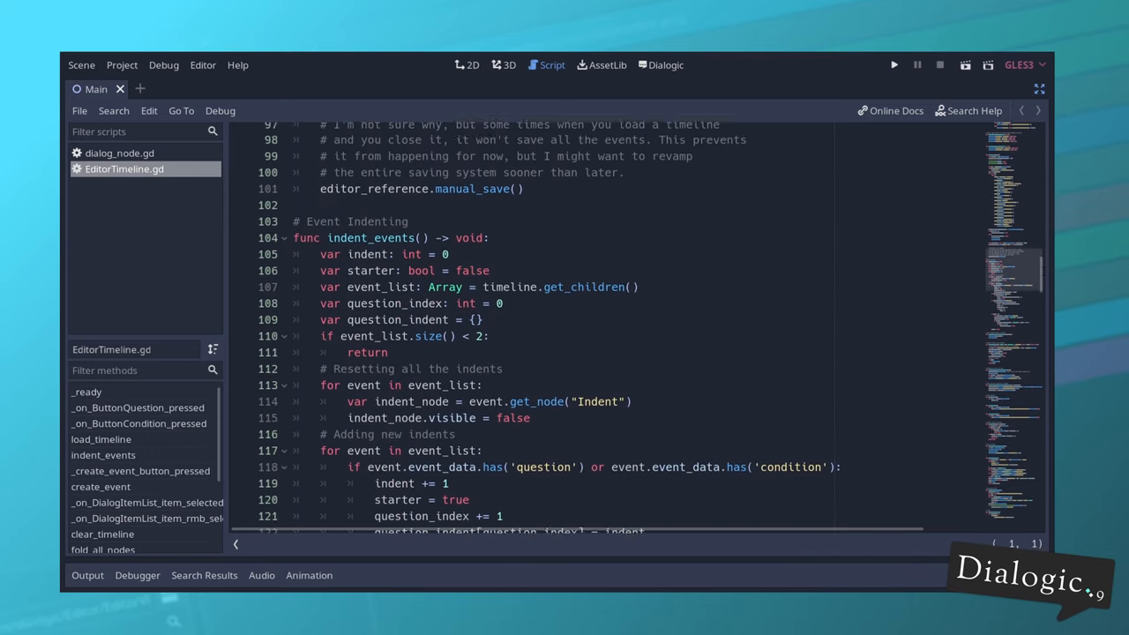
scroll("down", 3)
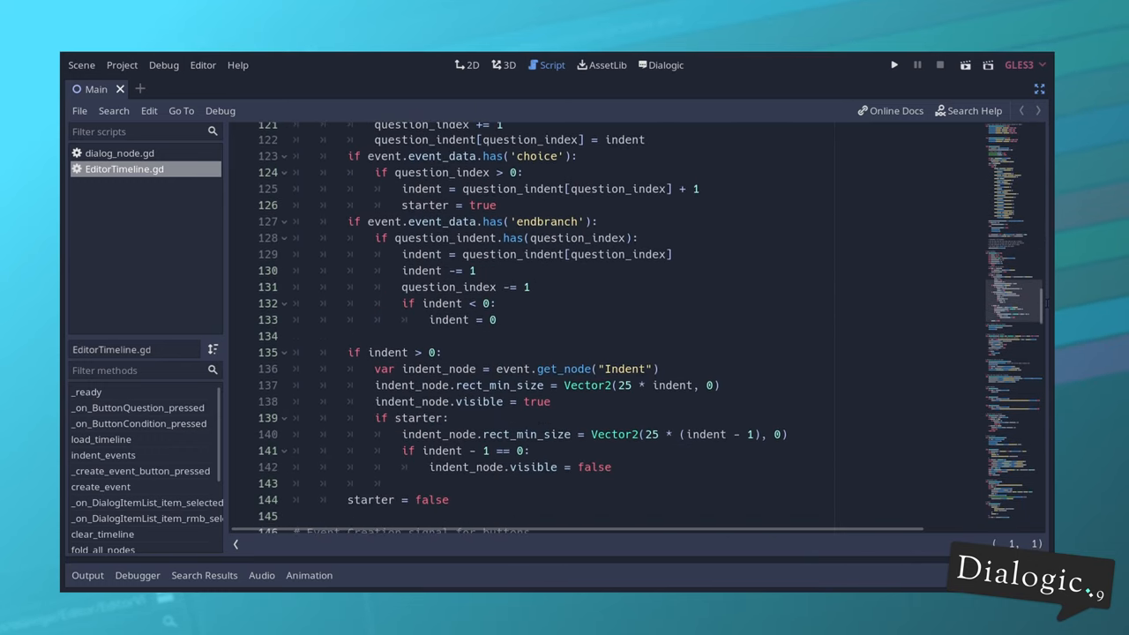
scroll("down", 3)
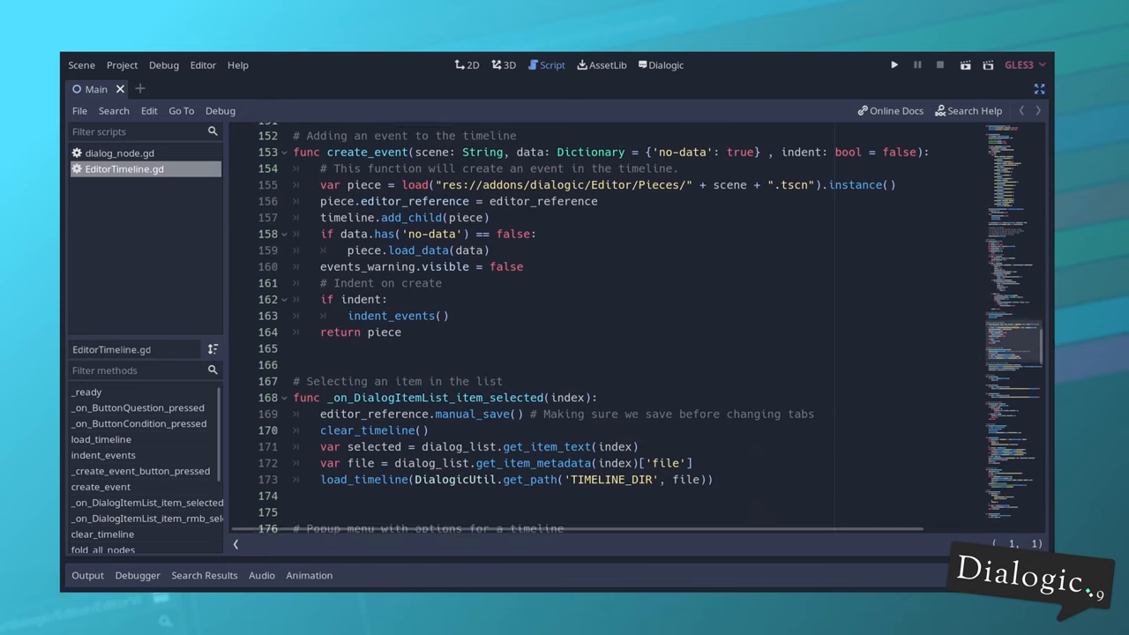
left_click(660, 64)
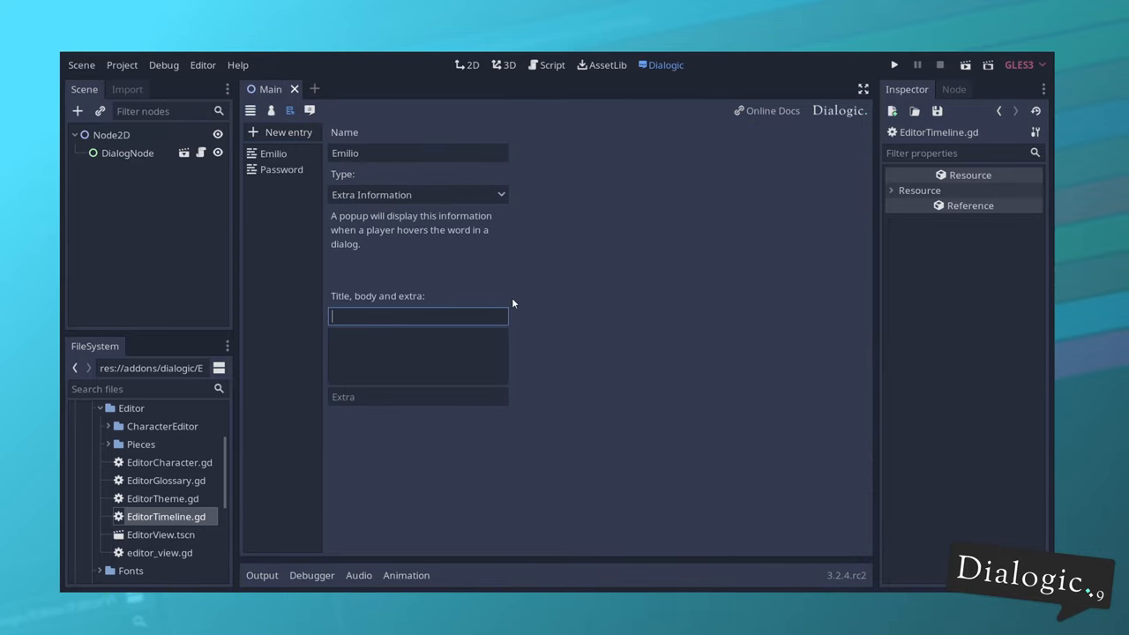
Fill the Emilio glossary entry with title 'Emilio', body '+1 view -1 like.' and extra 'Unsubscribe.'
type("Emilio")
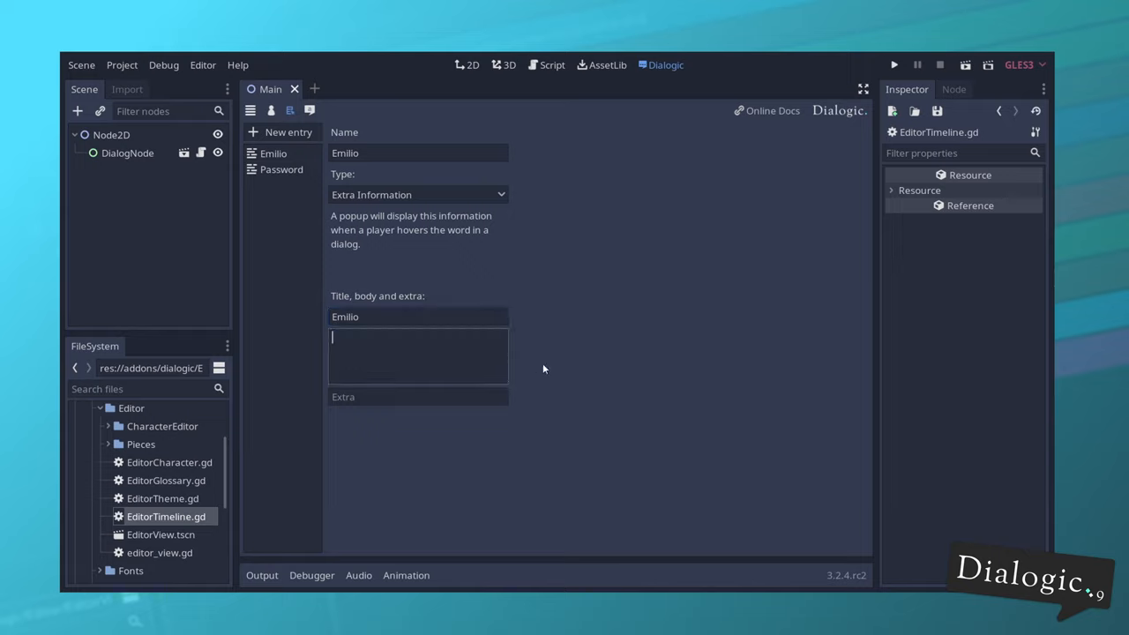
type("+1 view -1 like. Un")
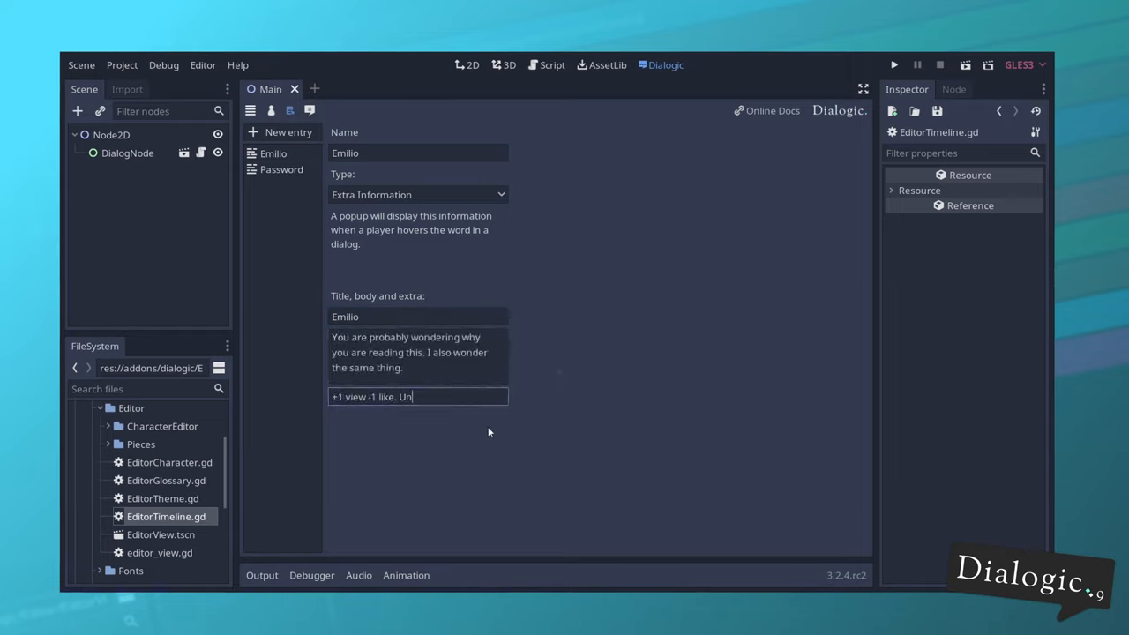
type("subscribe.")
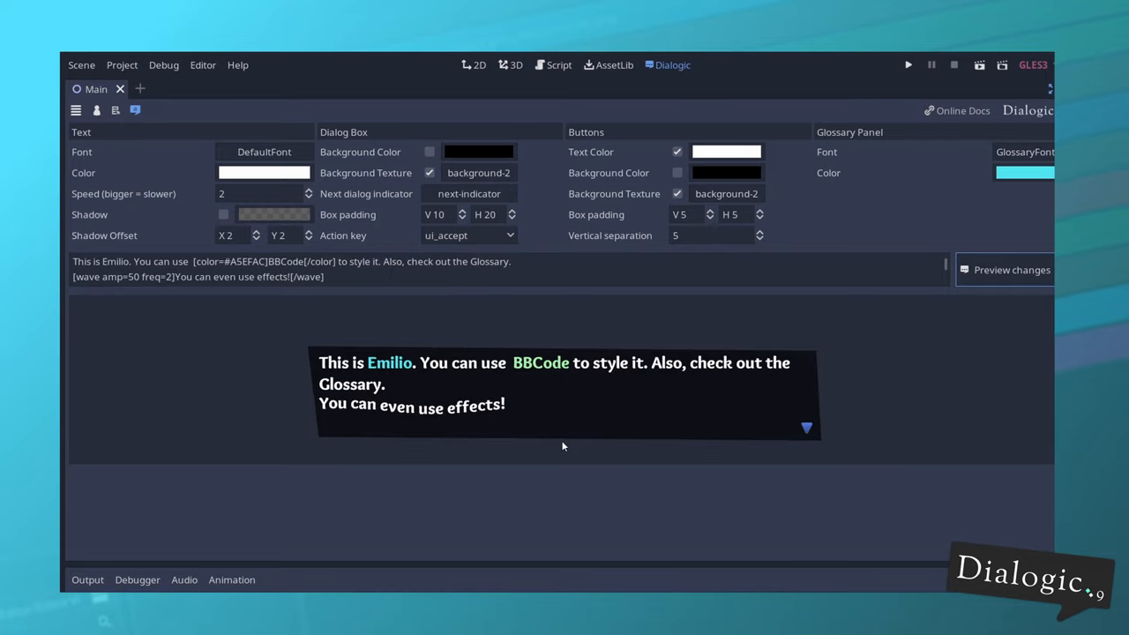
Write a Dialogic.get_var call in Main.gd's _ready function
left_click(558, 63)
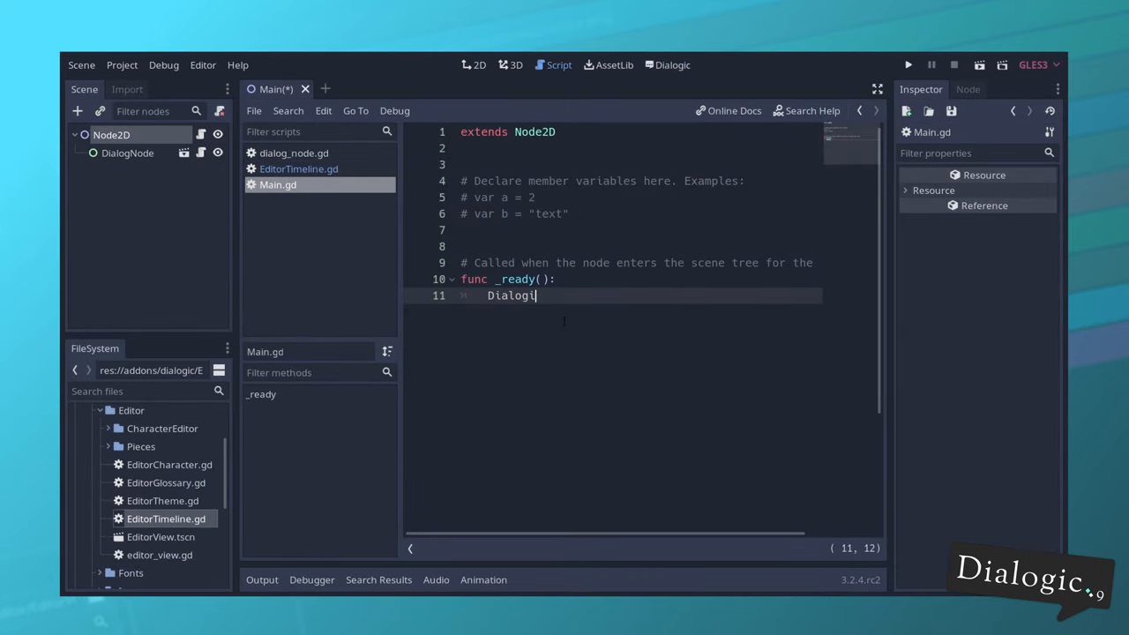
type("c.get_var('P")
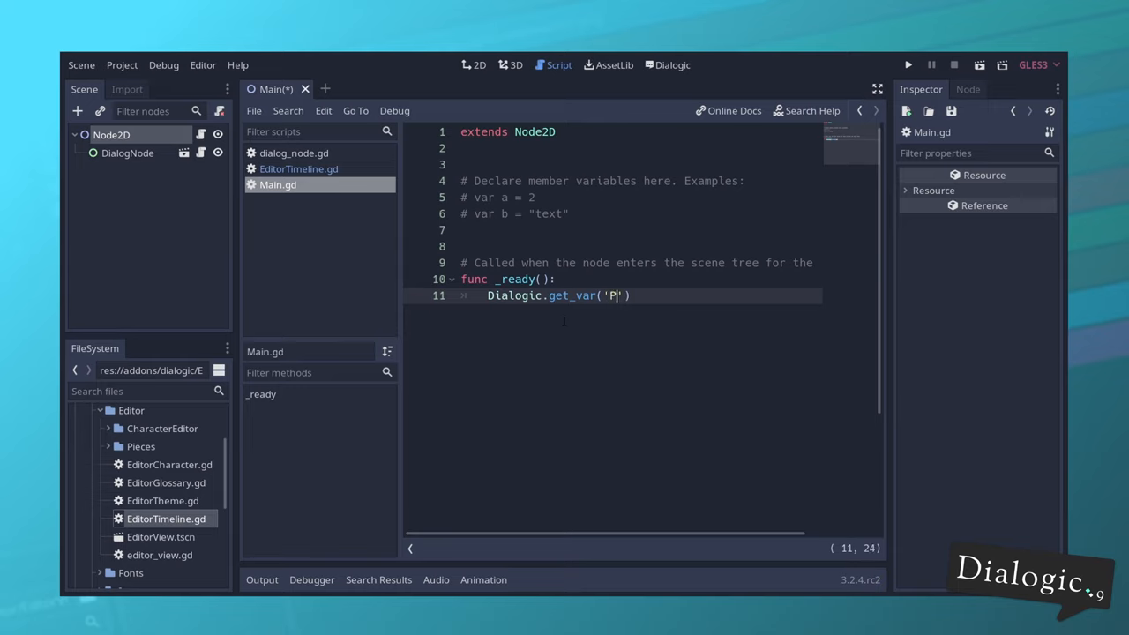
left_click(907, 63)
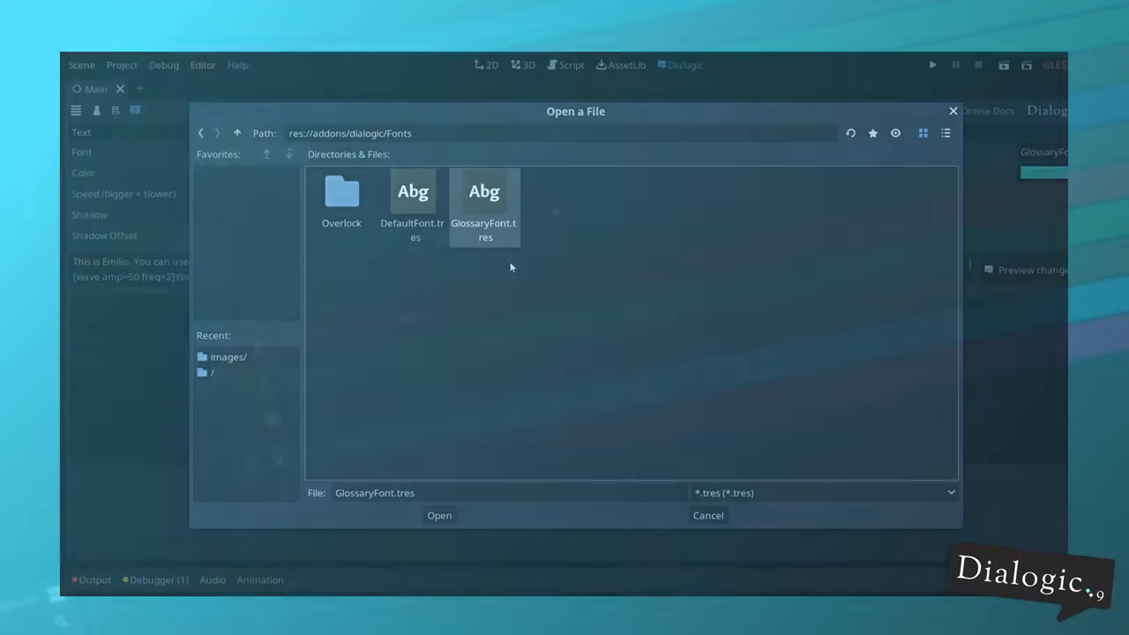
mouse_move(729, 282)
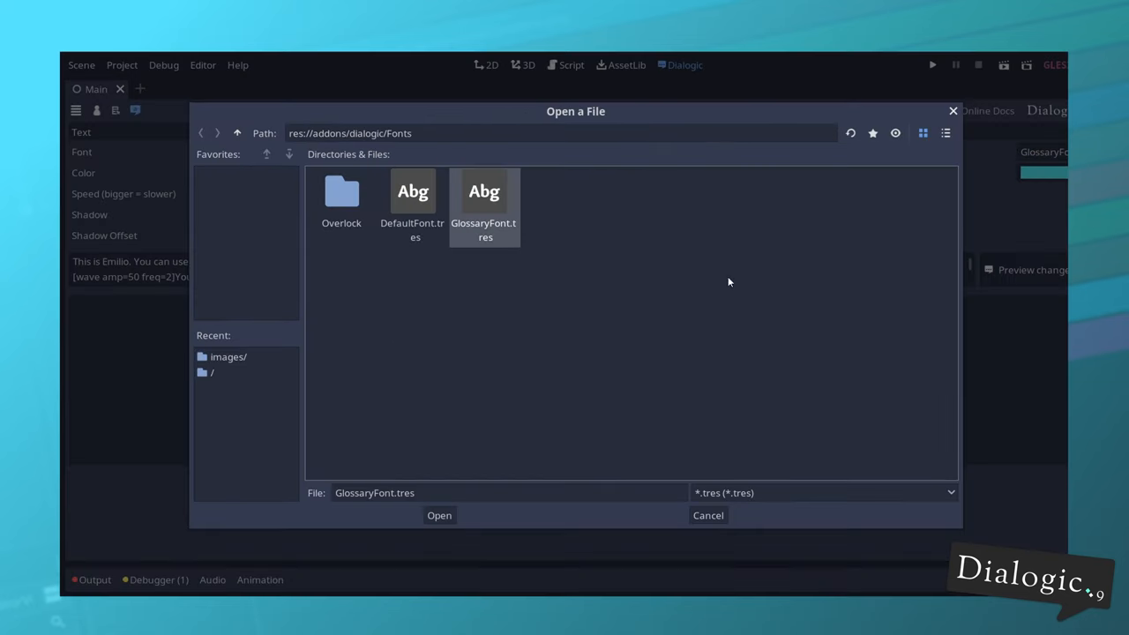
mouse_move(441, 209)
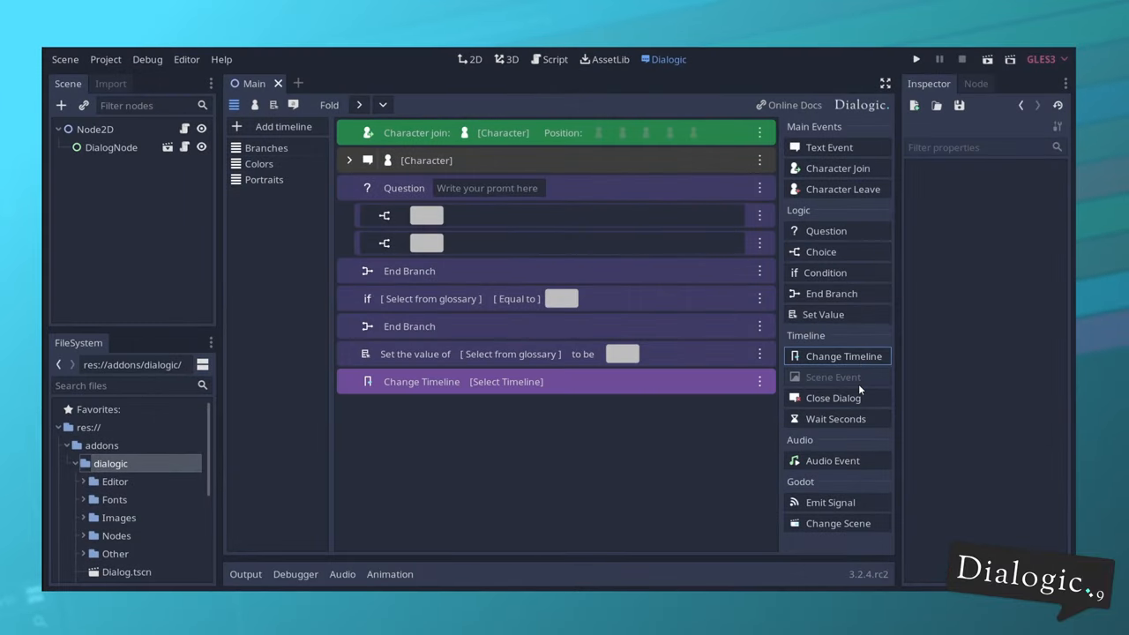
Add Close Dialog, Wait Seconds and a further event to the end of the timeline
left_click(832, 397)
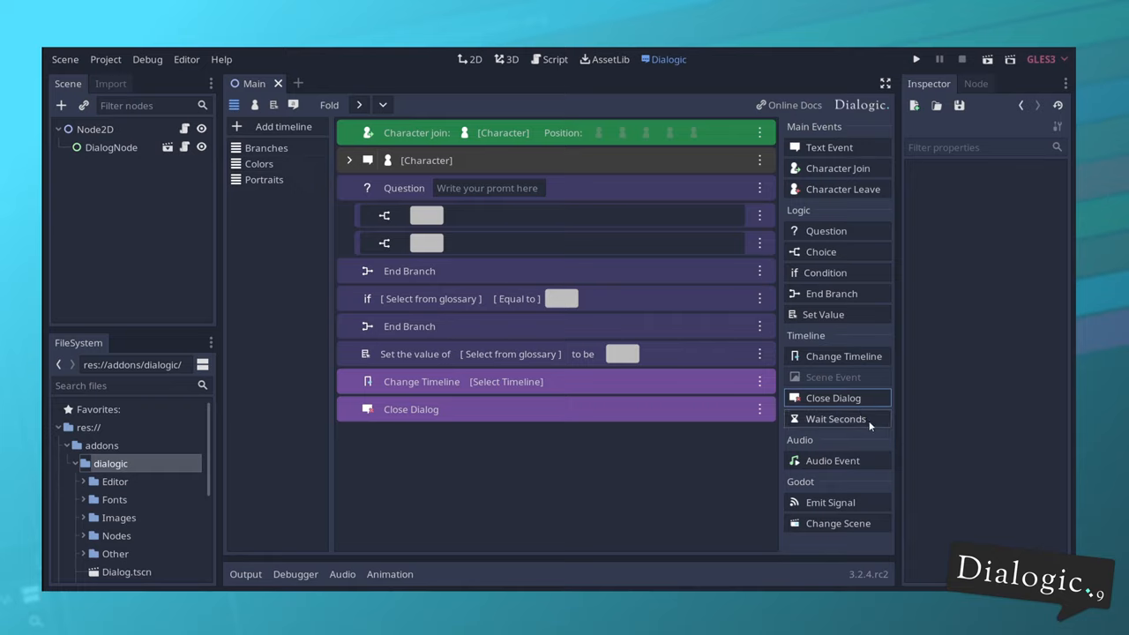
left_click(836, 420)
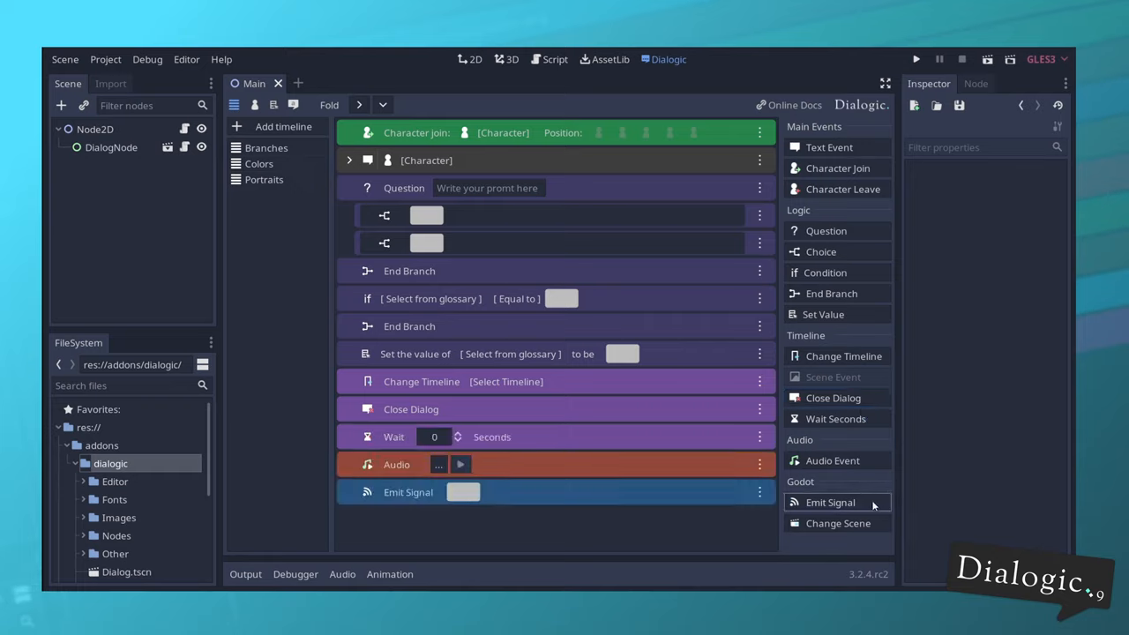
left_click(838, 522)
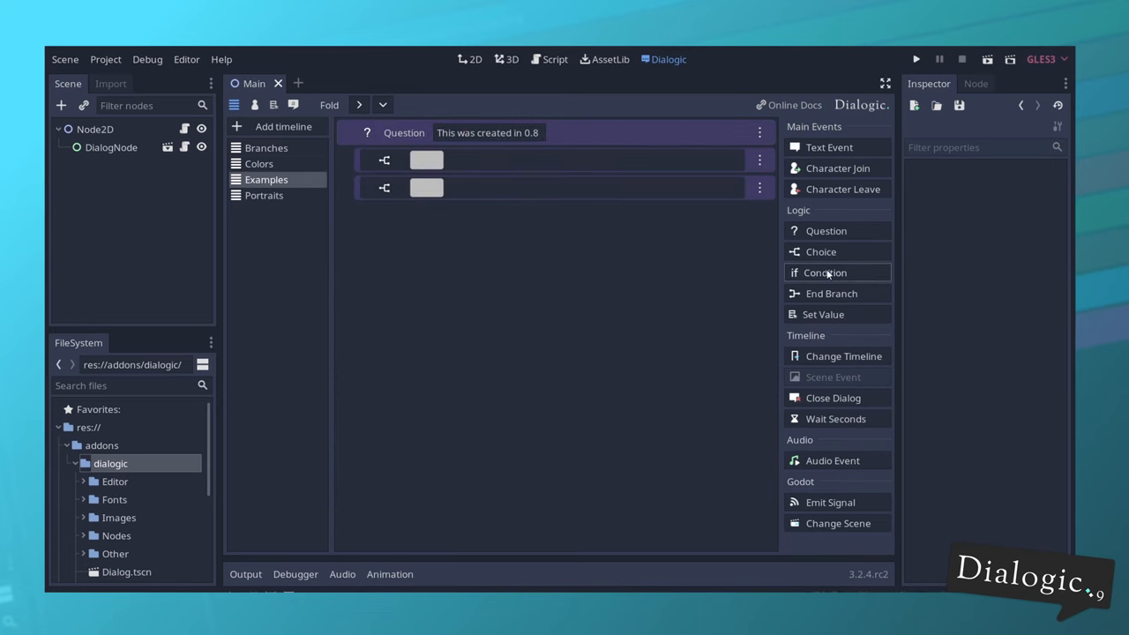
mouse_move(829, 300)
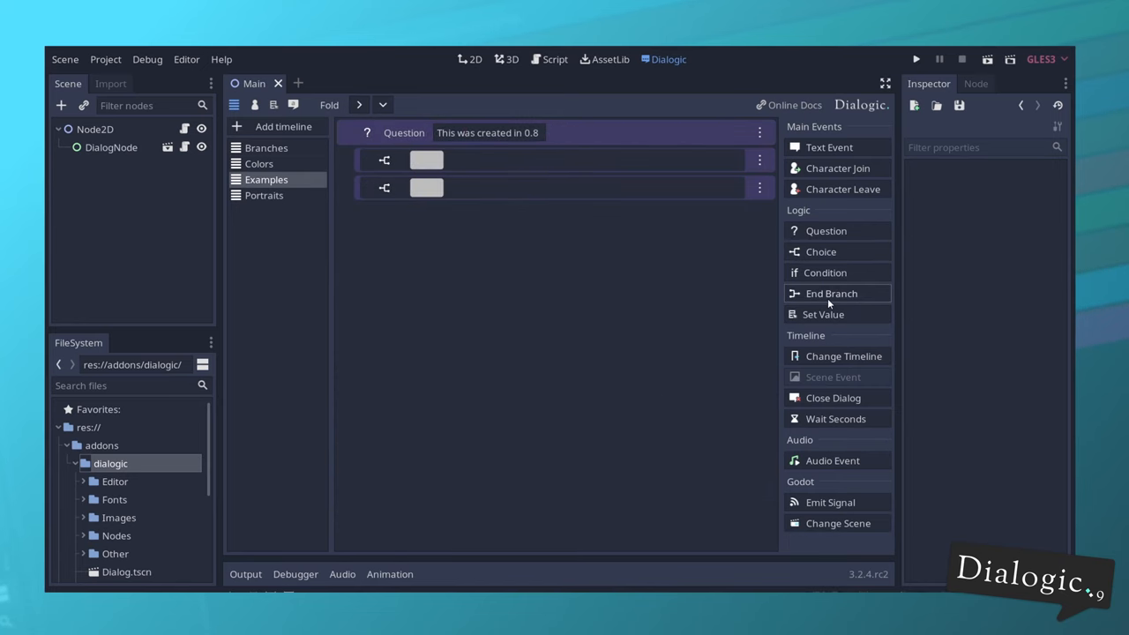
Close the Examples timeline question with an End Branch event
left_click(831, 293)
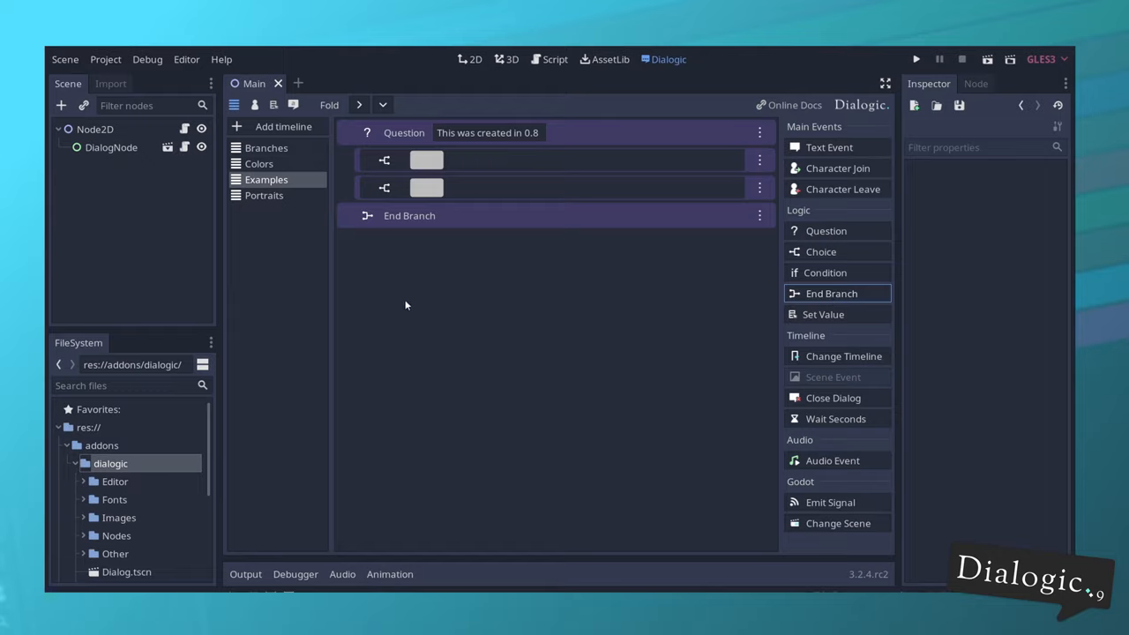
mouse_move(413, 318)
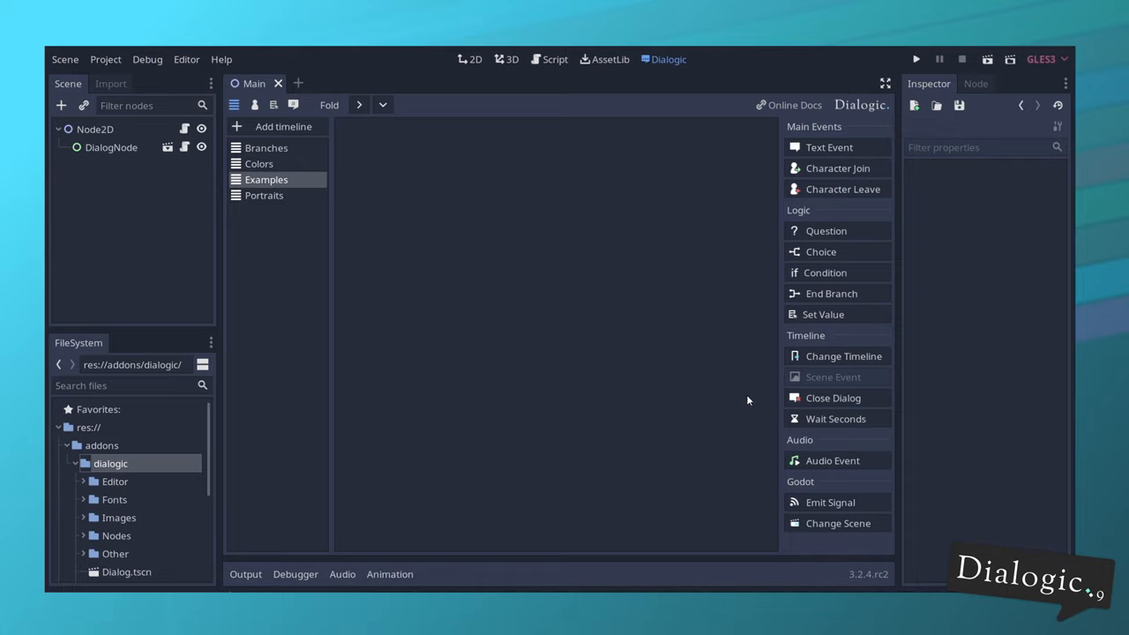
Add a Set Value event under 'Drink it' setting the HP (Number) glossary variable to 100
left_click(822, 314)
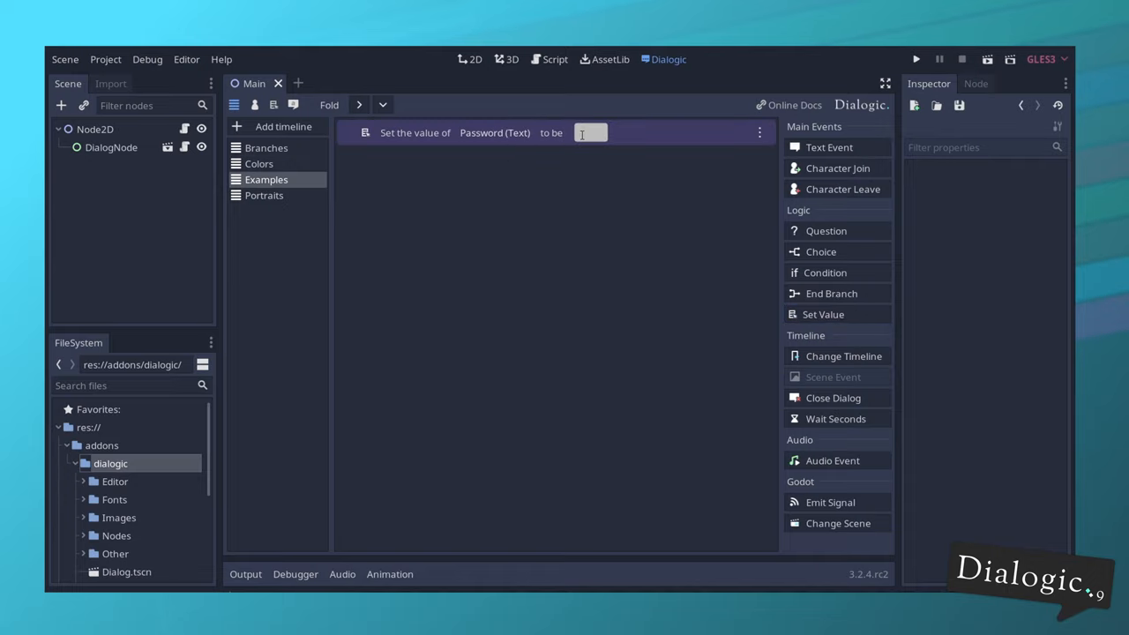
type("1231")
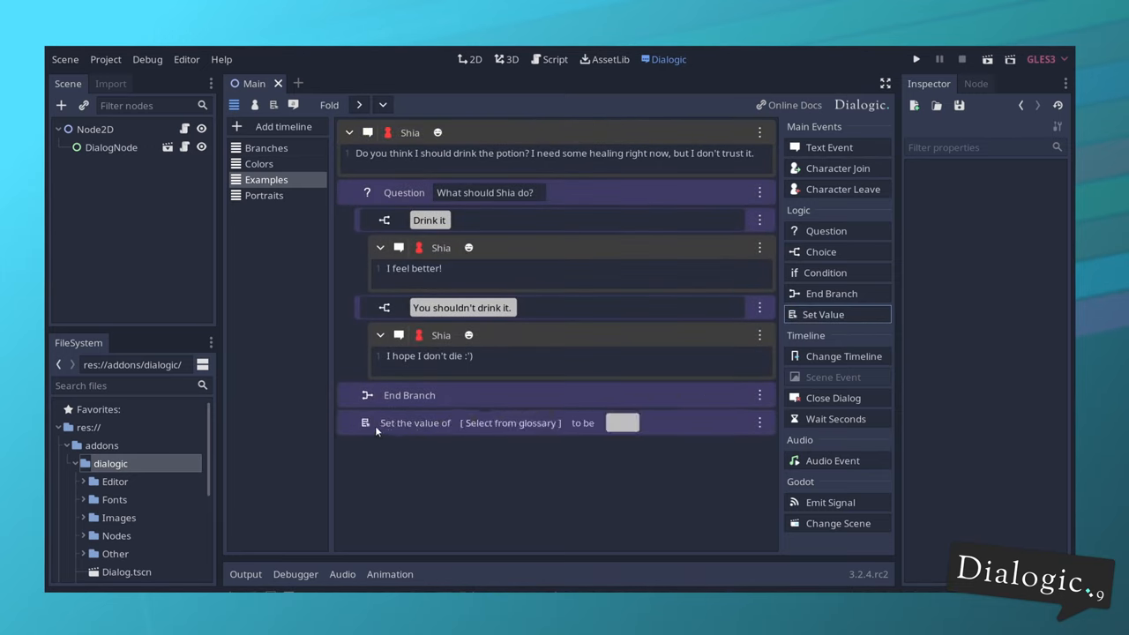
left_click(540, 247)
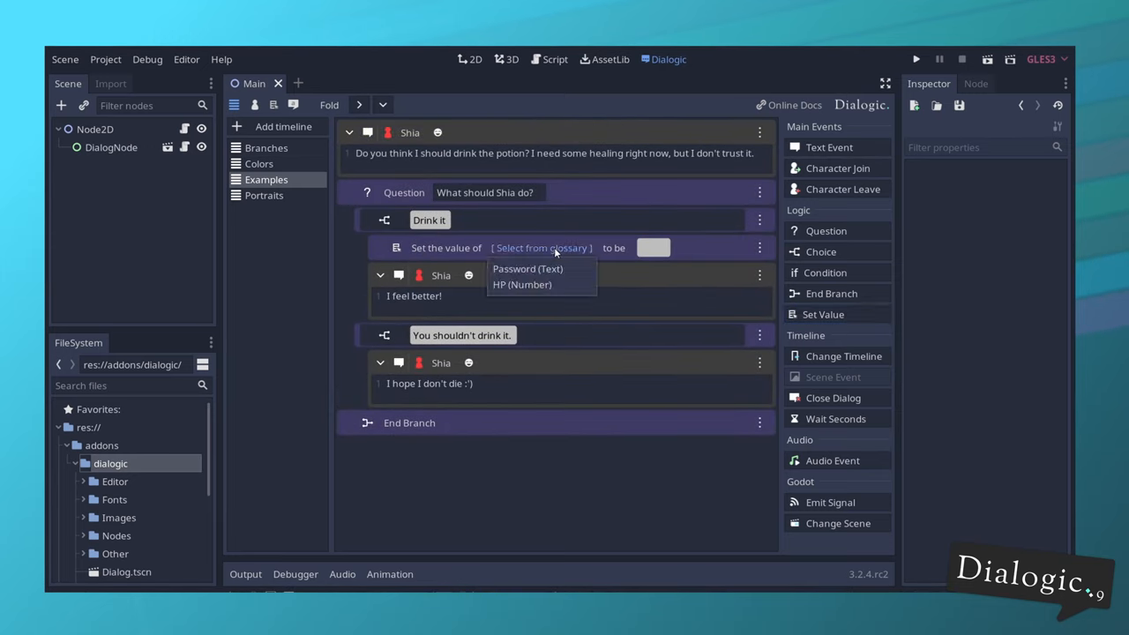
left_click(522, 284)
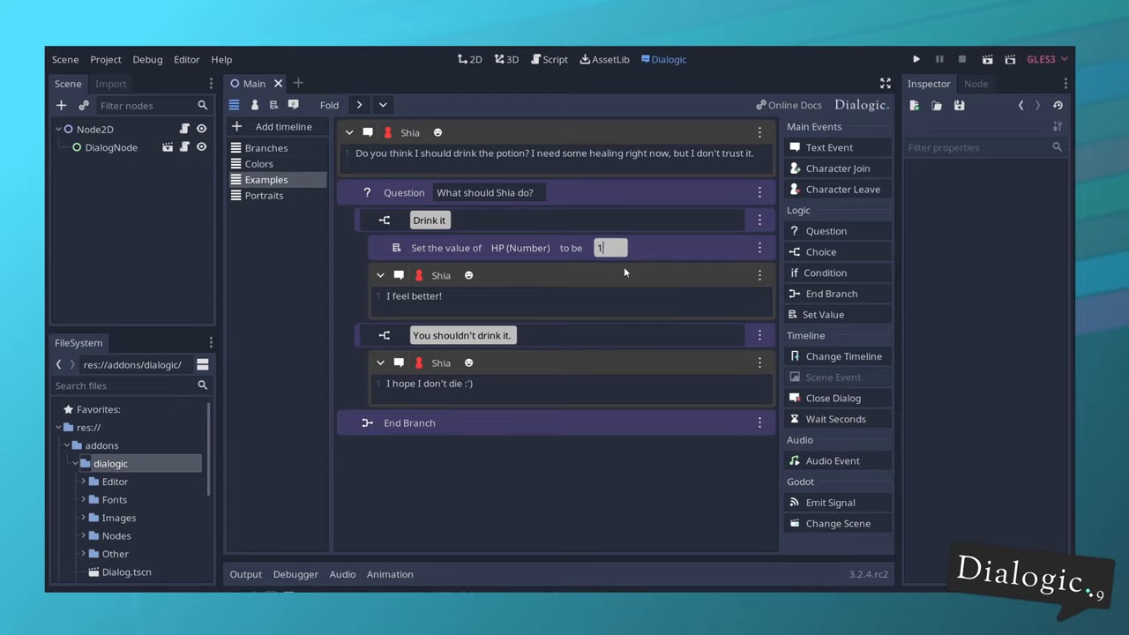
type("00")
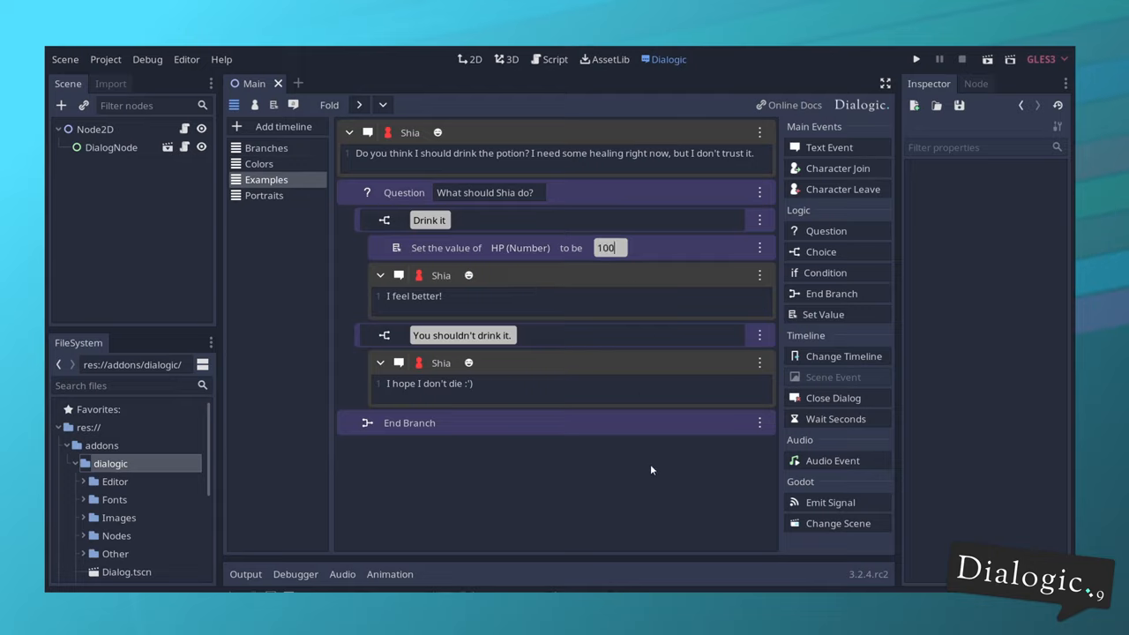
mouse_move(829, 501)
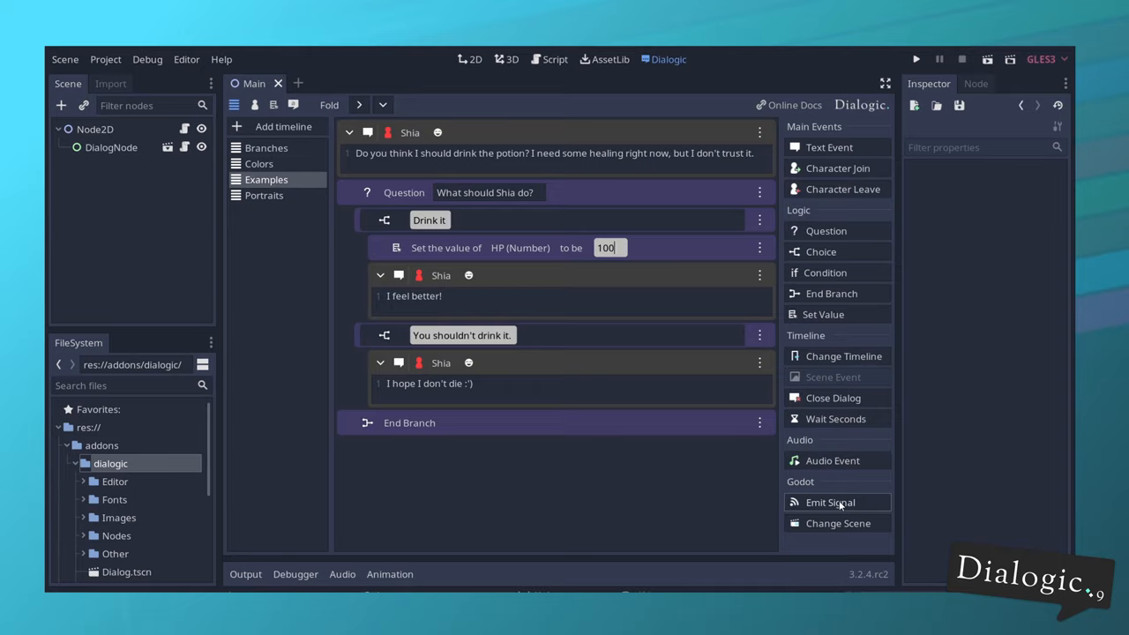
Add an Emit Signal event after the second choice and start its 'Shia' value
left_click(829, 502)
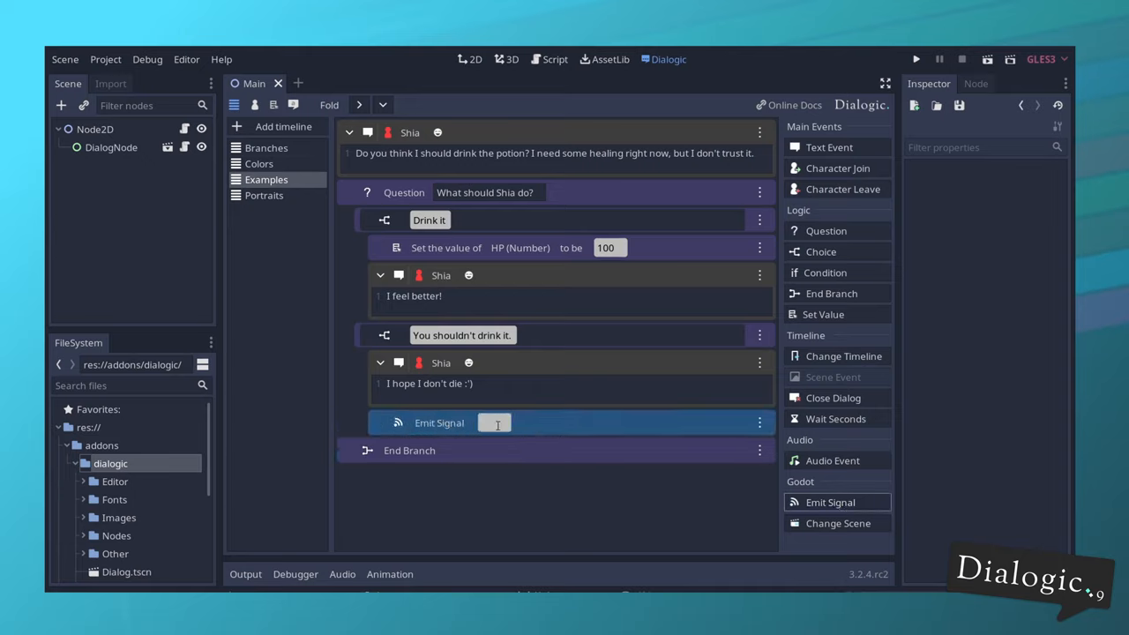
type("Shia")
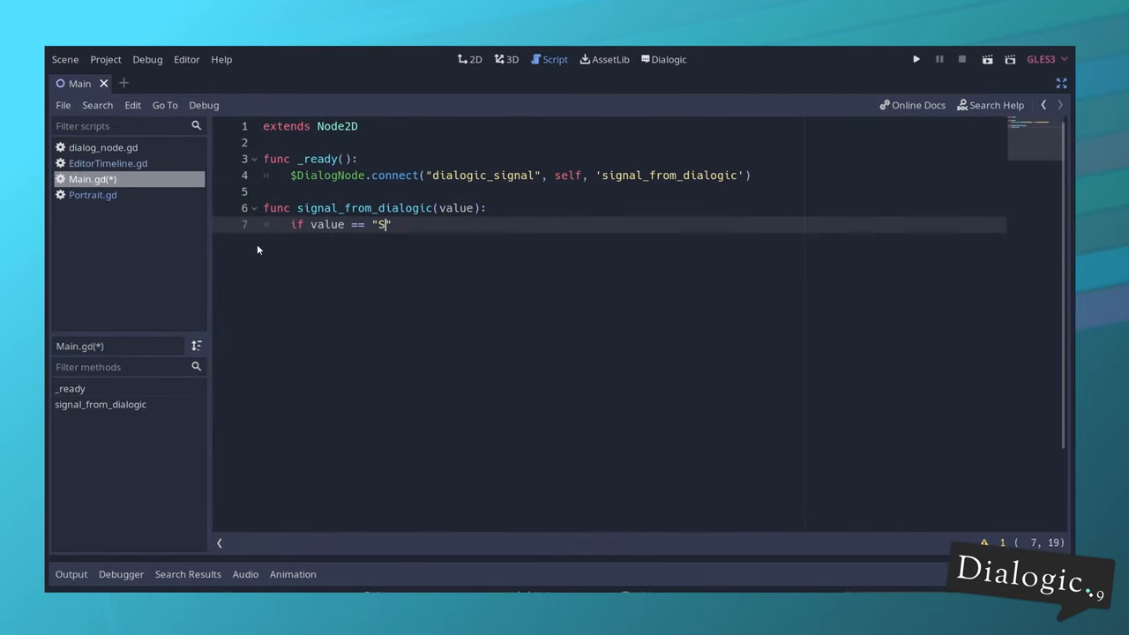
Complete the 'Shia dies.' value checked in Main.gd's handler and return to the timeline
type("hia dies.")
type("print(\"\")")
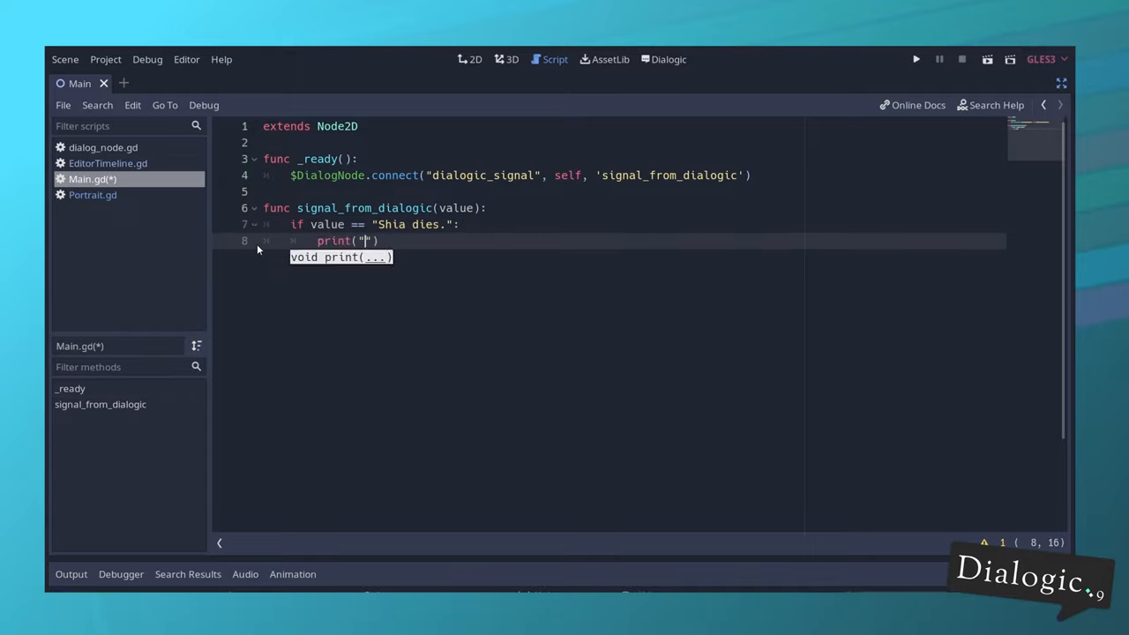
left_click(669, 60)
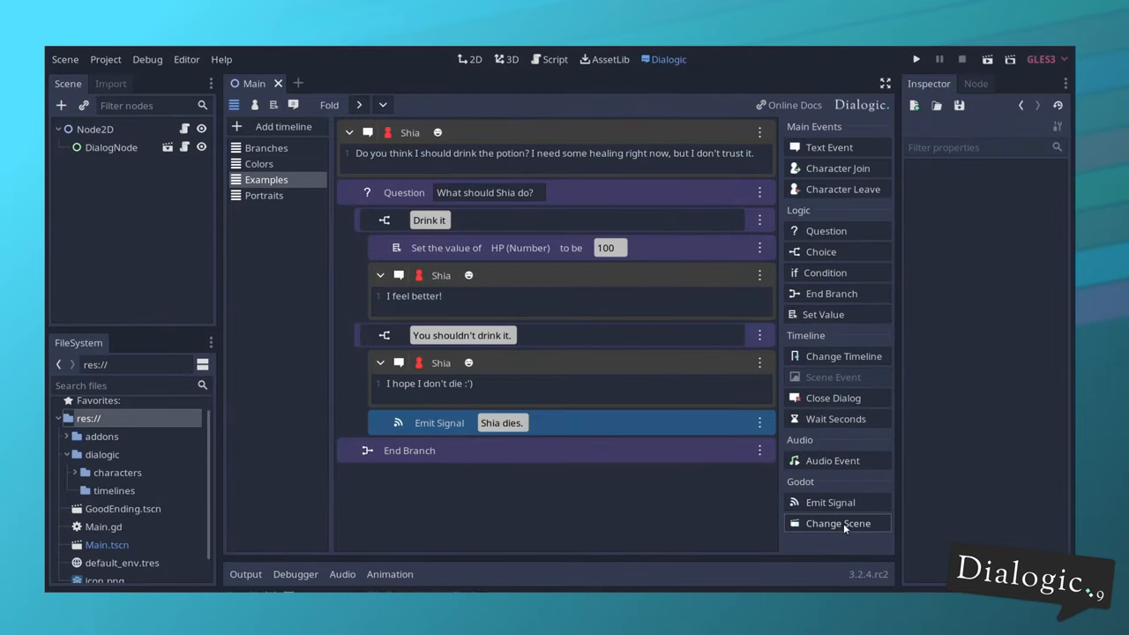
Add a Change Scene event after the End Branch and browse up to the dialogic addon folder for a scene
left_click(837, 522)
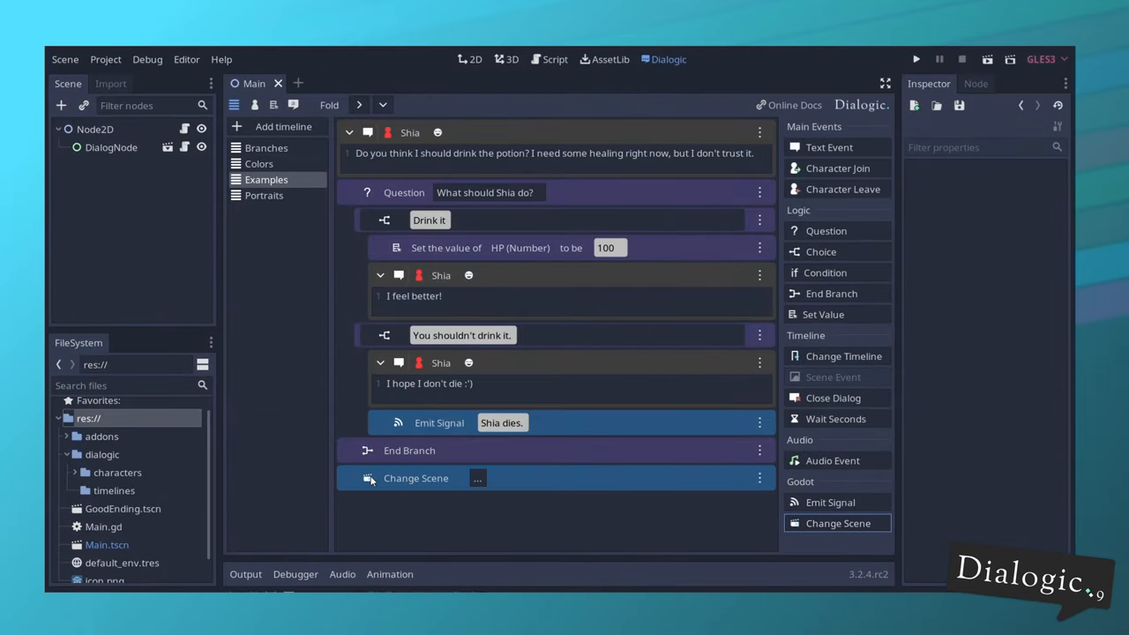
left_click(477, 478)
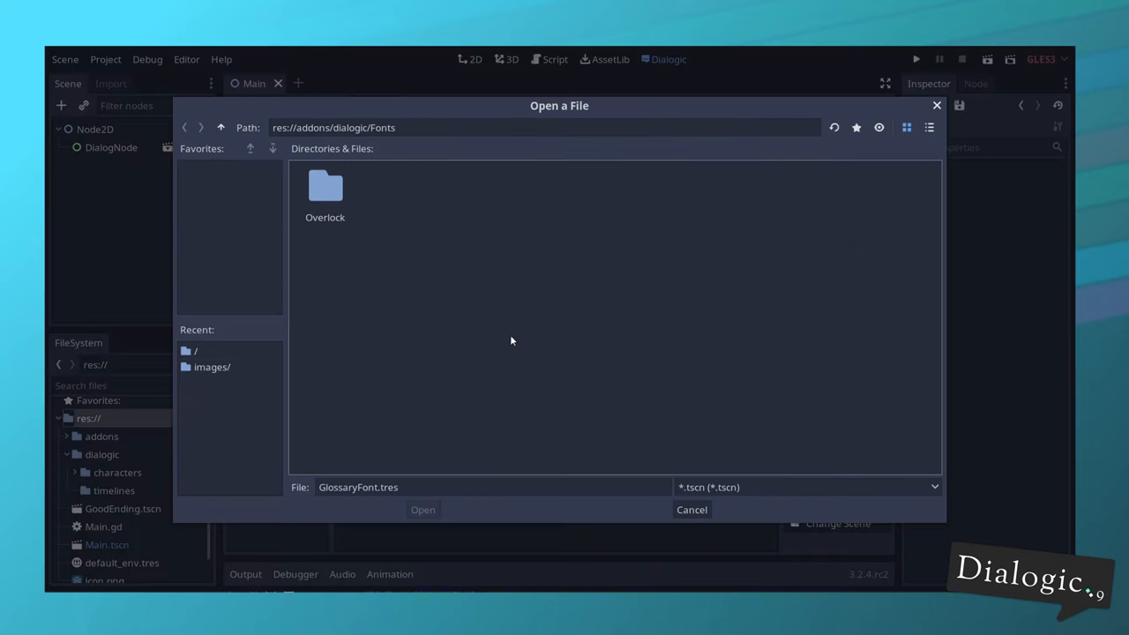
left_click(220, 127)
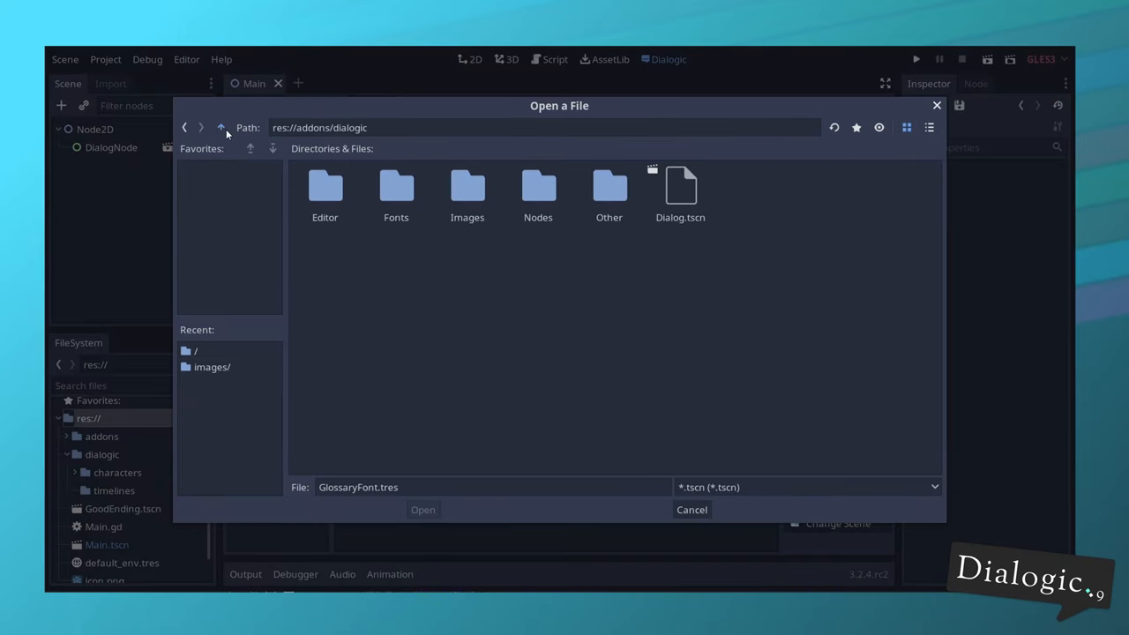
left_click(221, 127)
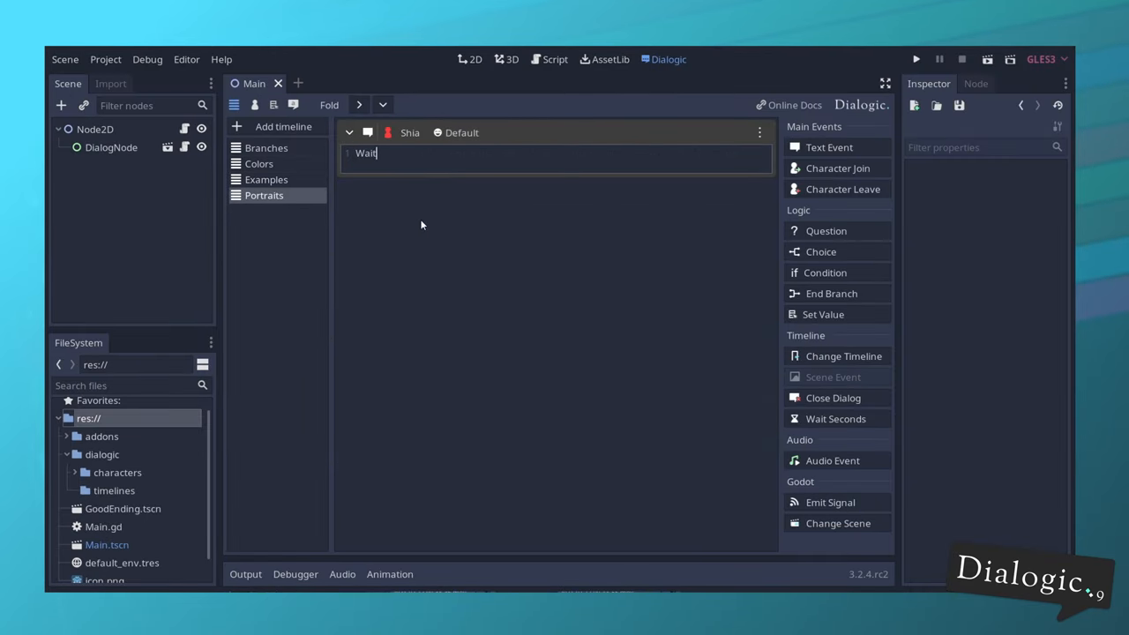
In the Text timeline, write Emilio's lines 'This will be the first message', 'This will be the second one.' as separate messages
left_click(837, 418)
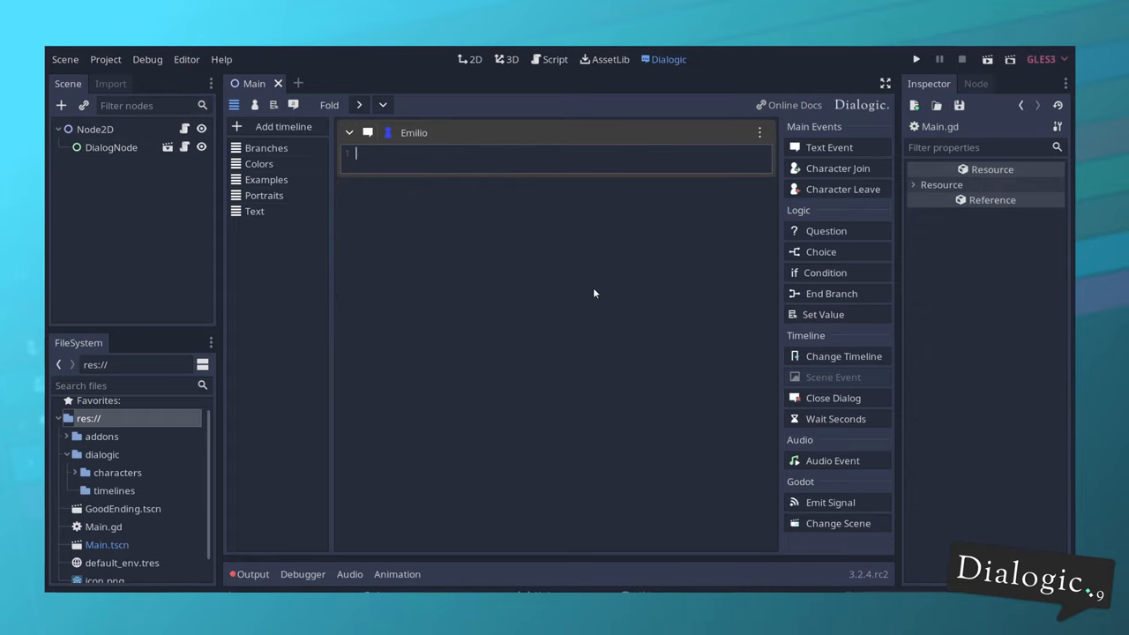
type("This will be the")
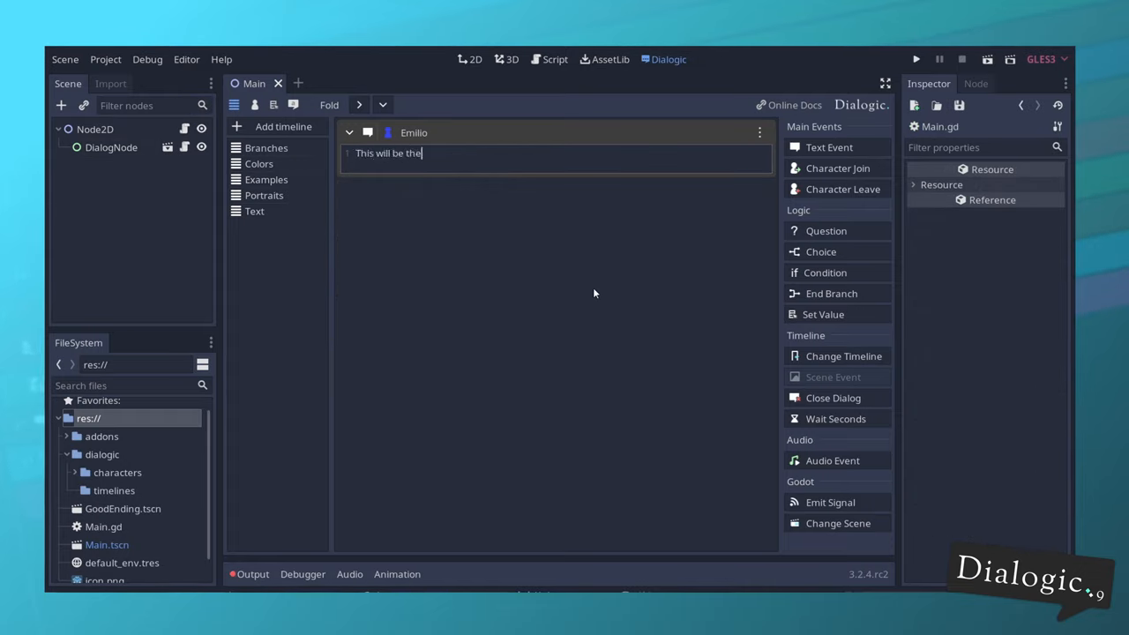
type("first message")
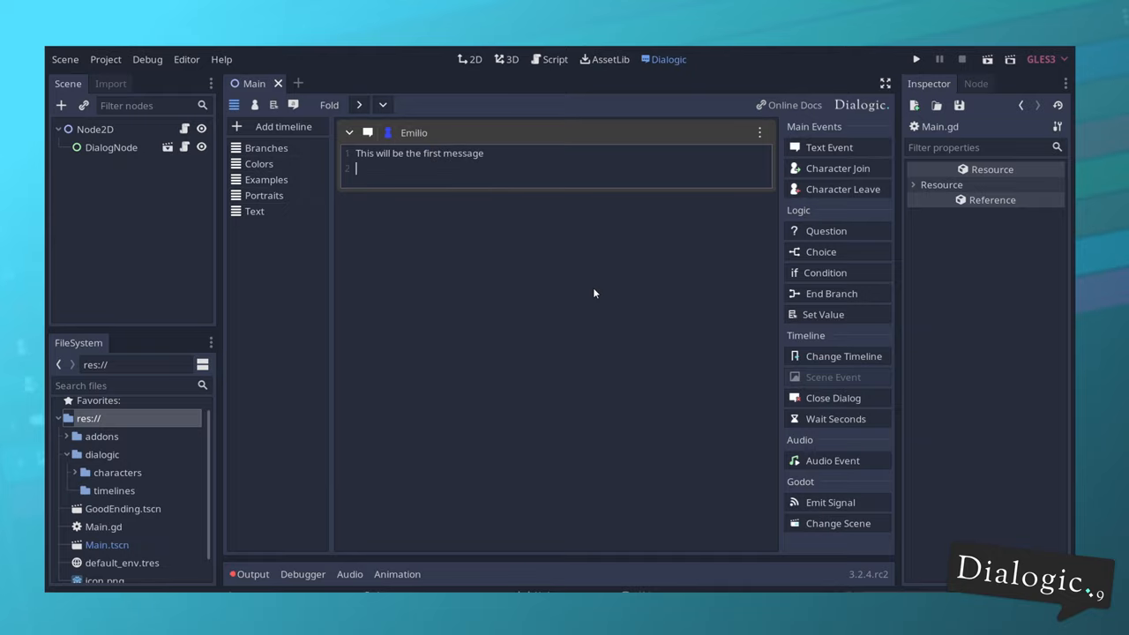
type("This will be the")
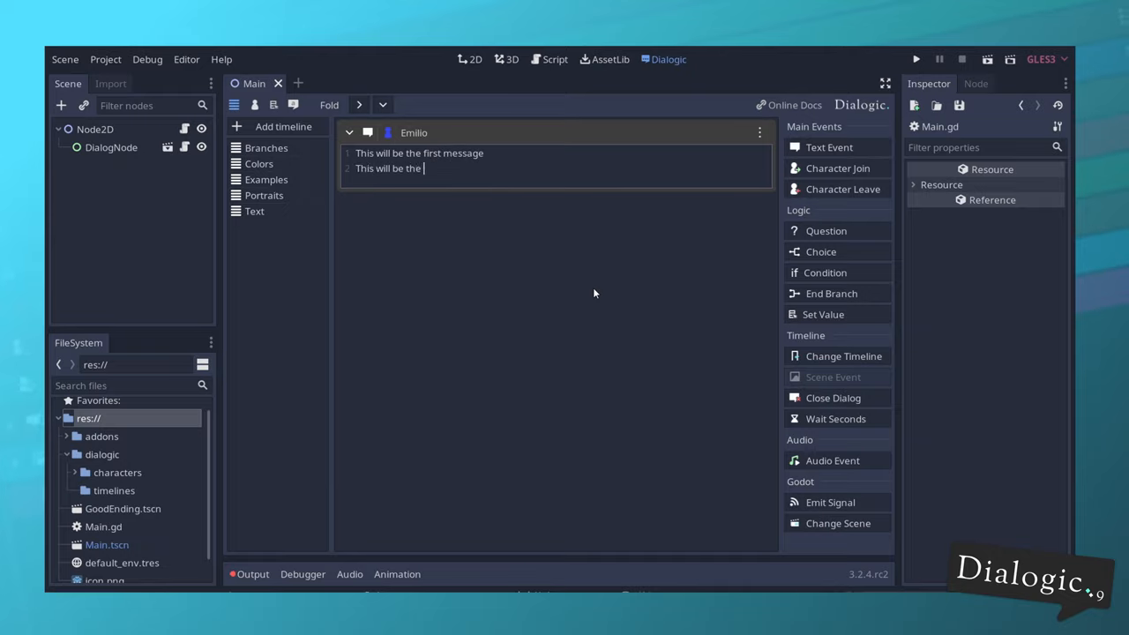
type("second one.")
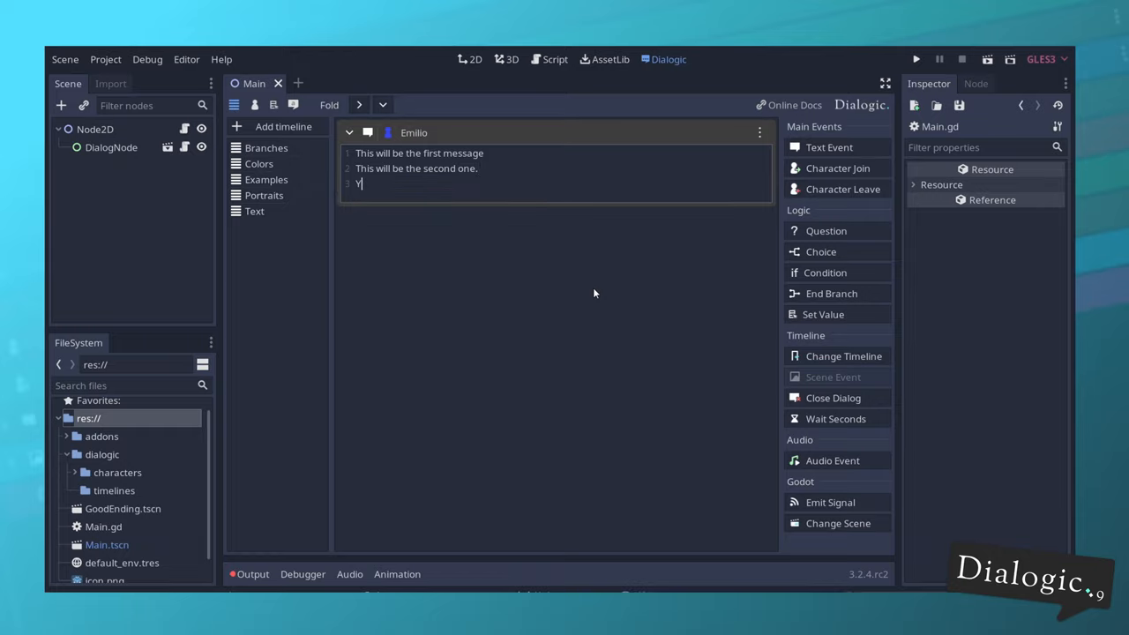
type("ou can keep g")
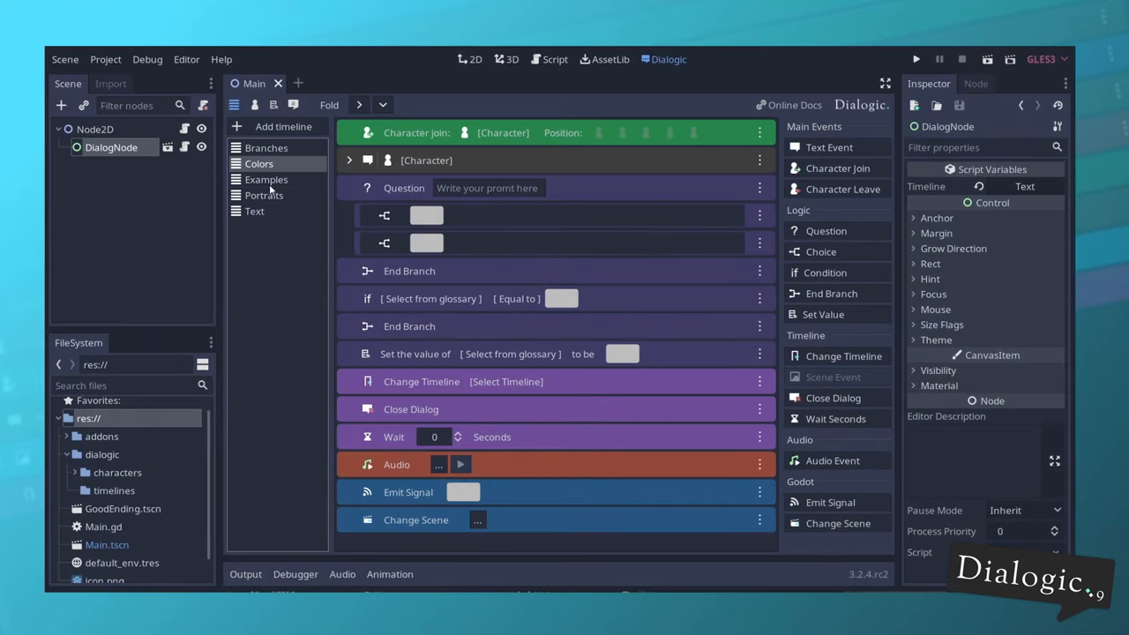
Bring up the context menu for the Colors timeline, which holds one of every event type
right_click(257, 162)
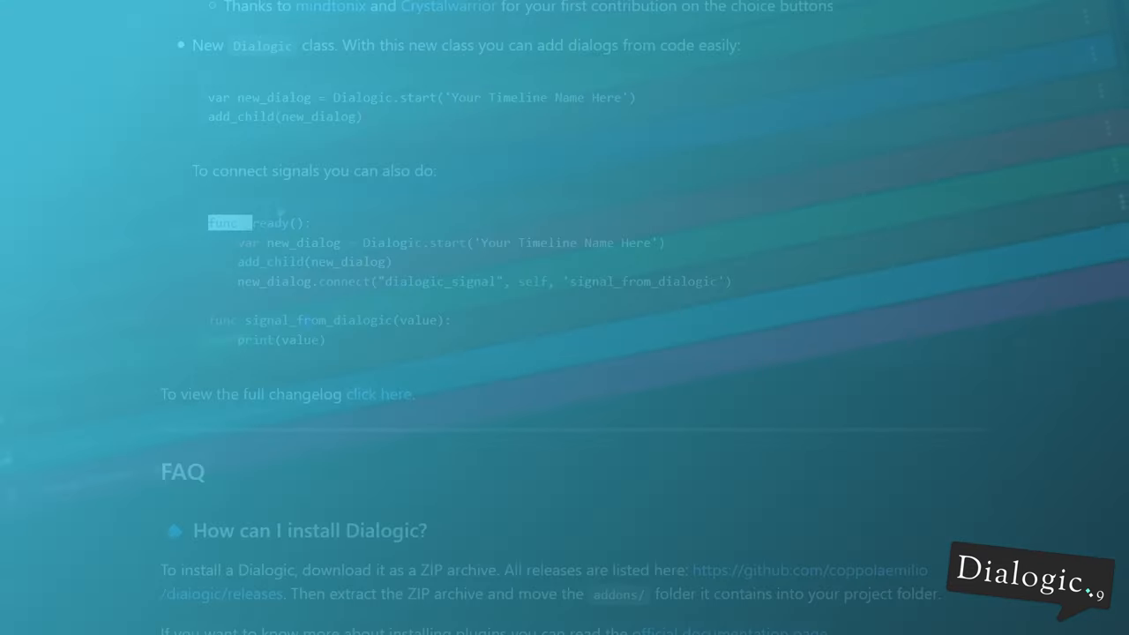
Scroll the README to the Dialogic class examples and select the code snippet
scroll("down", 3)
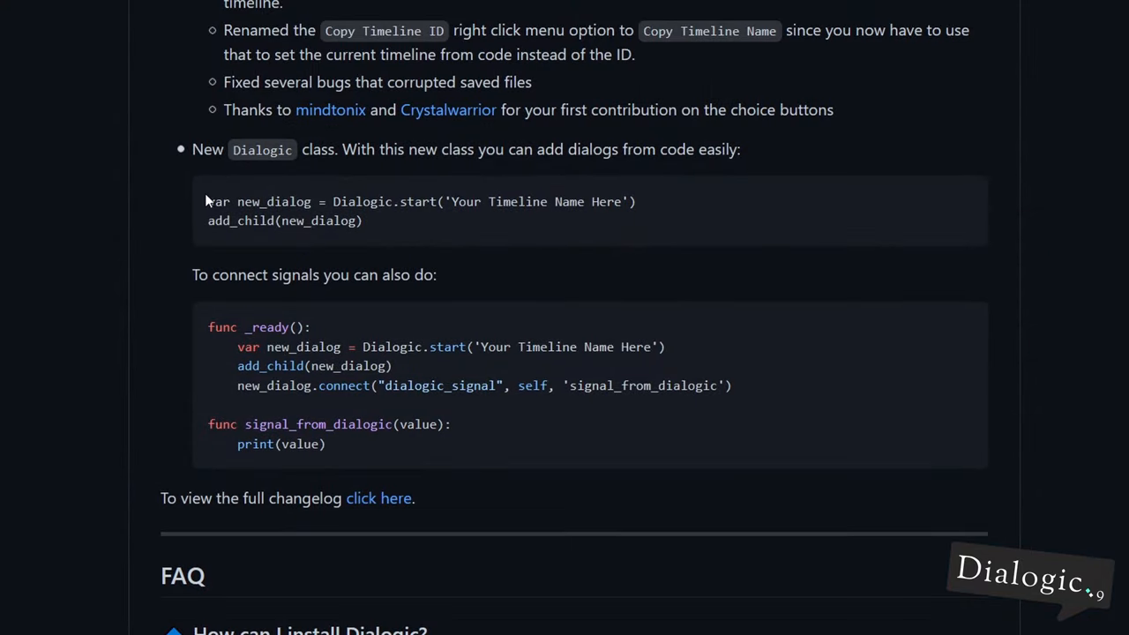
left_click_drag(208, 201, 363, 221)
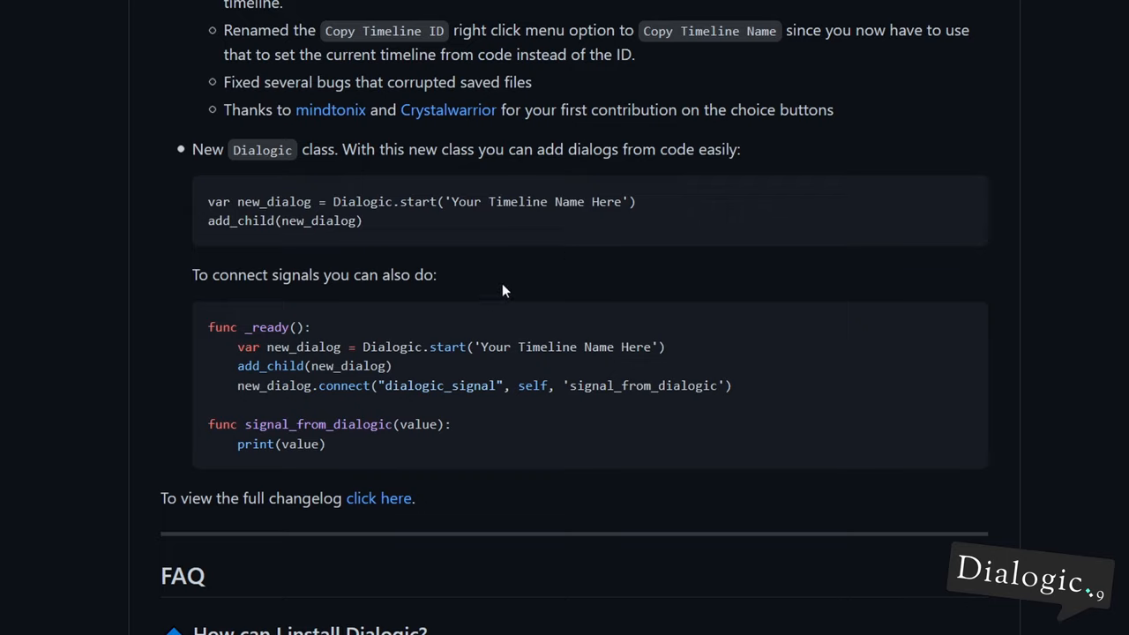
mouse_move(208, 341)
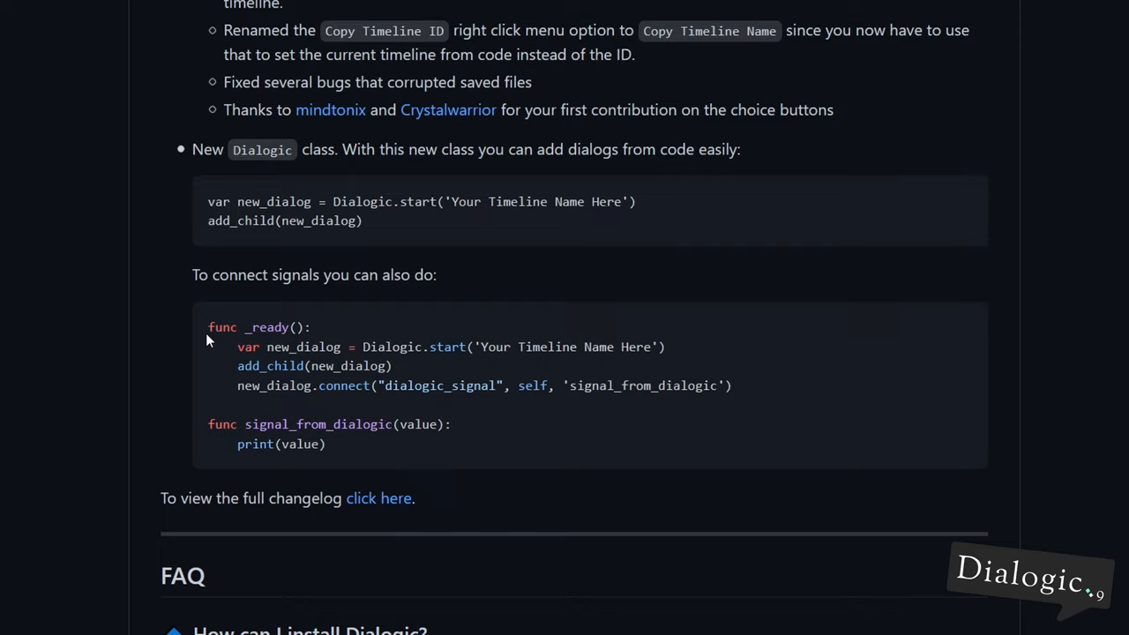
mouse_move(348, 455)
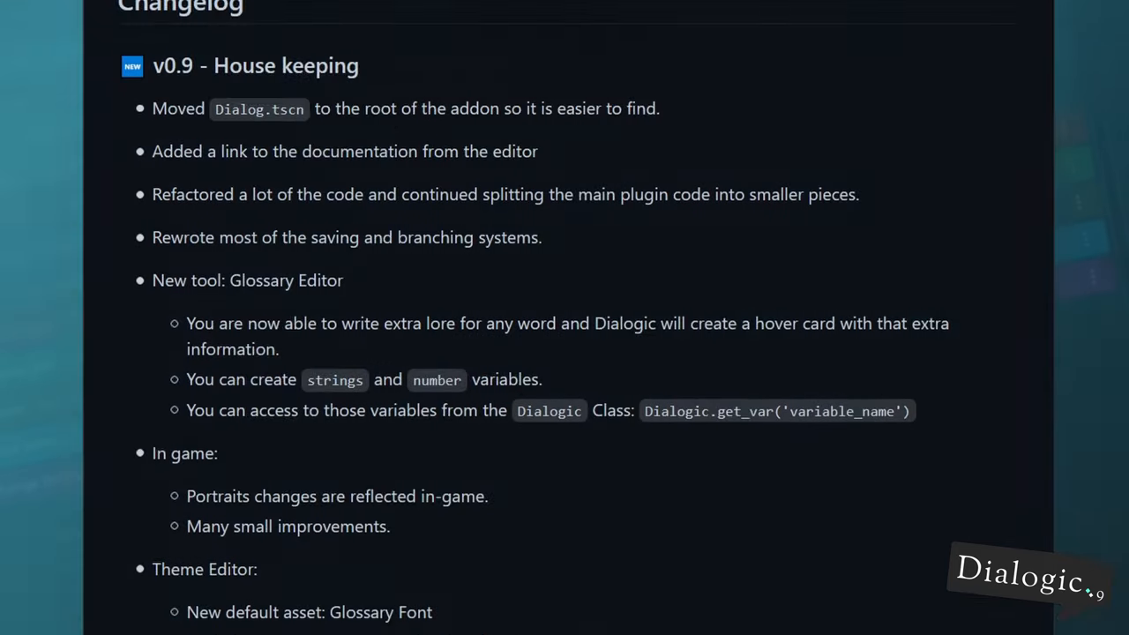
Read down the v0.9 changelog and scroll through the open Dialogic issues list
scroll("down", 3)
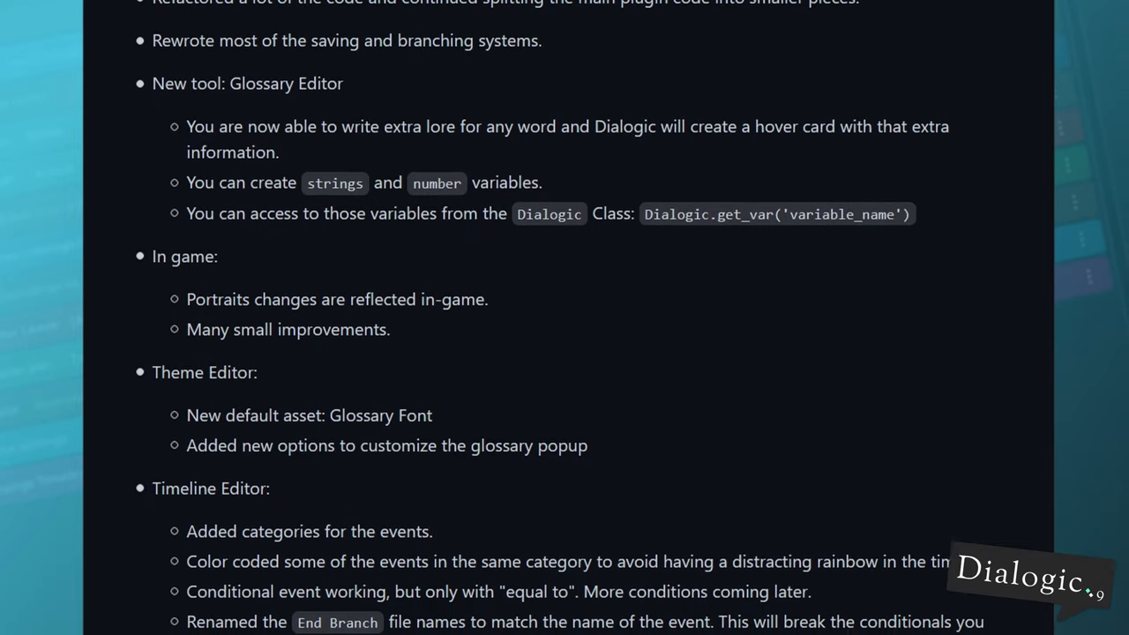
scroll("down", 3)
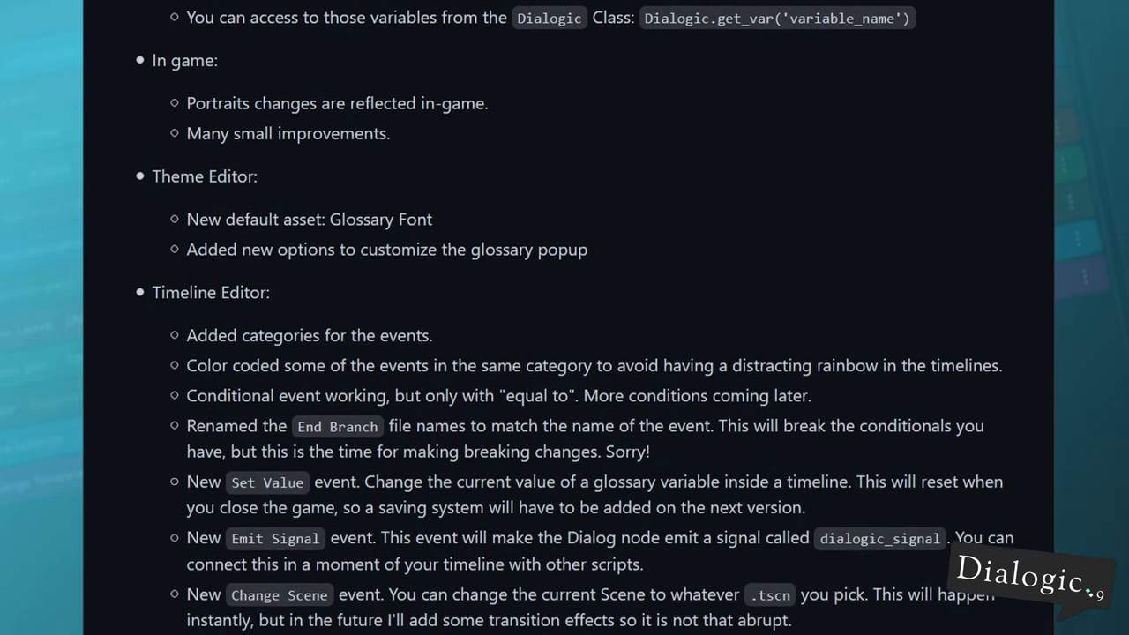
scroll("down", 3)
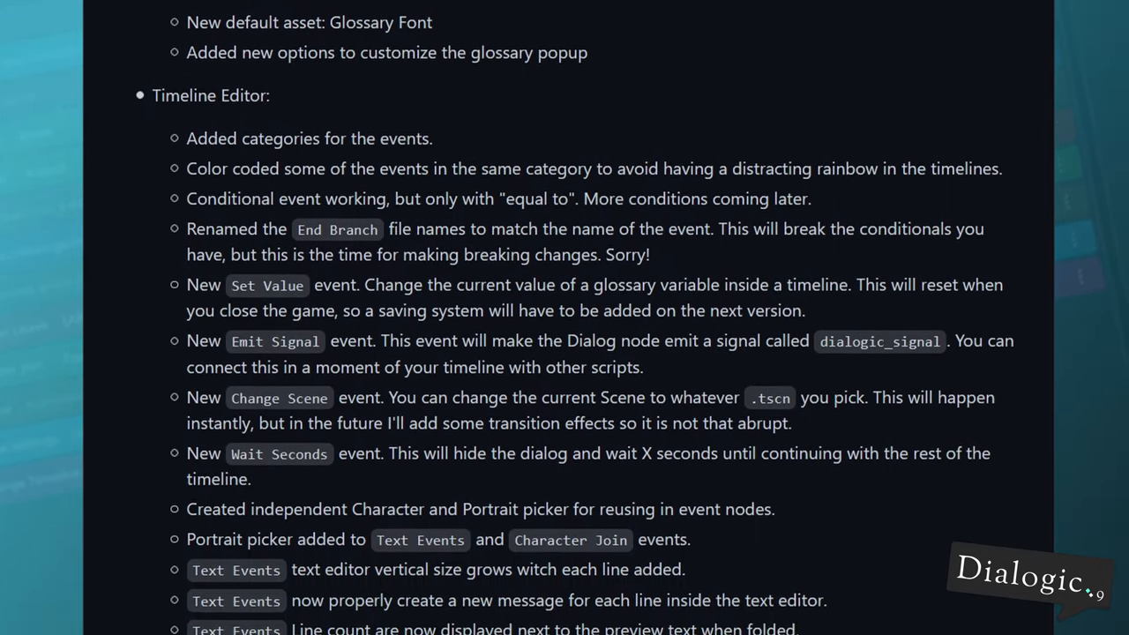
scroll("down", 3)
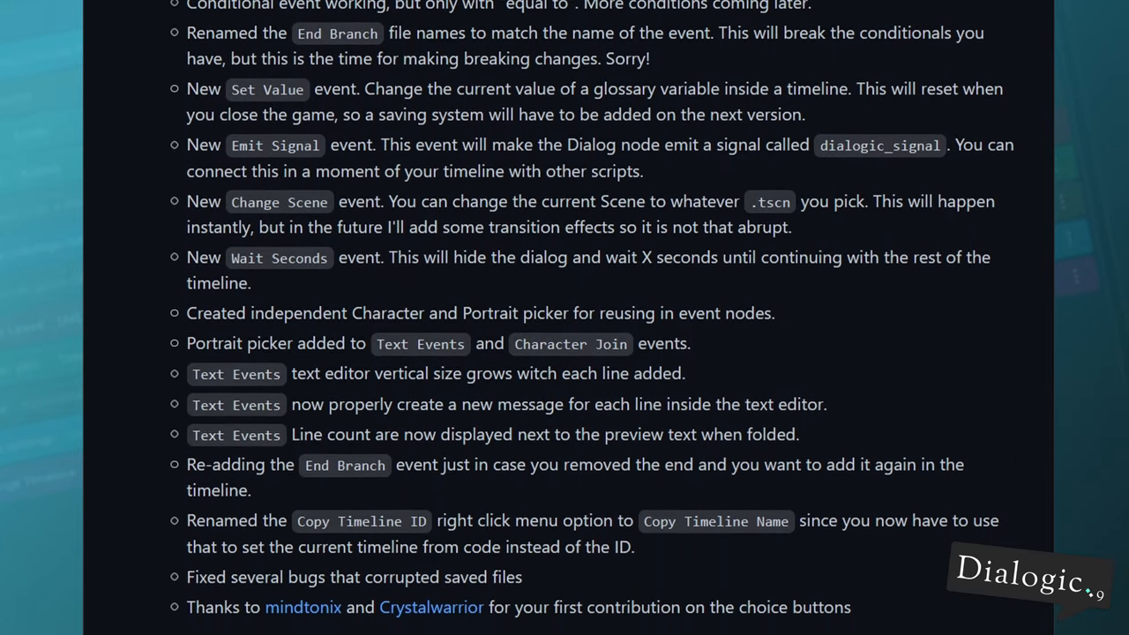
scroll("down", 3)
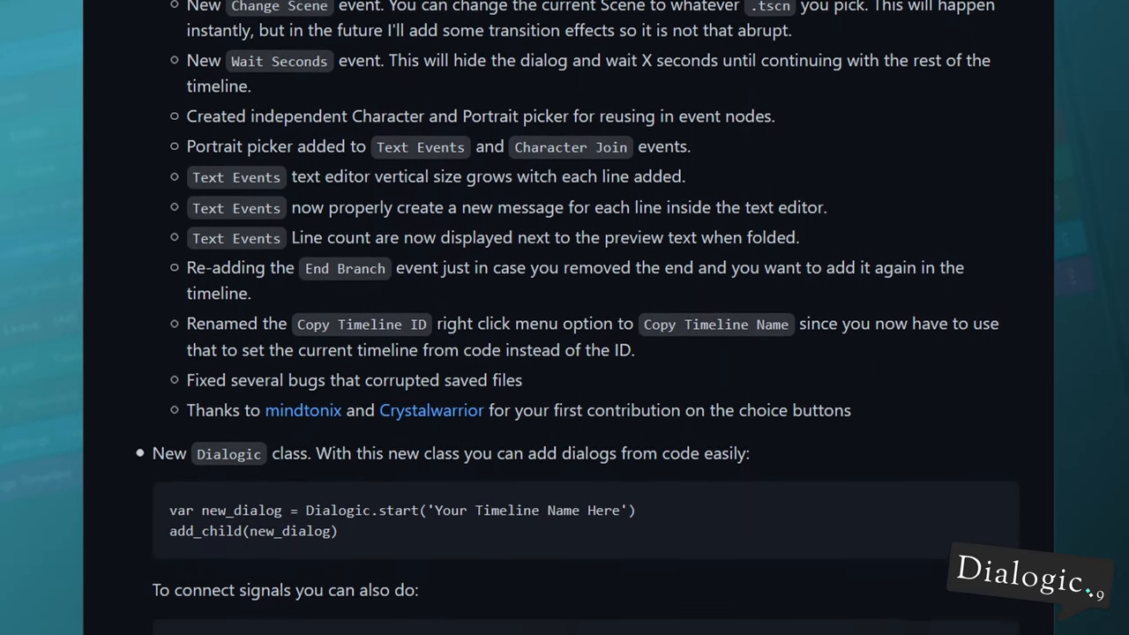
scroll("down", 3)
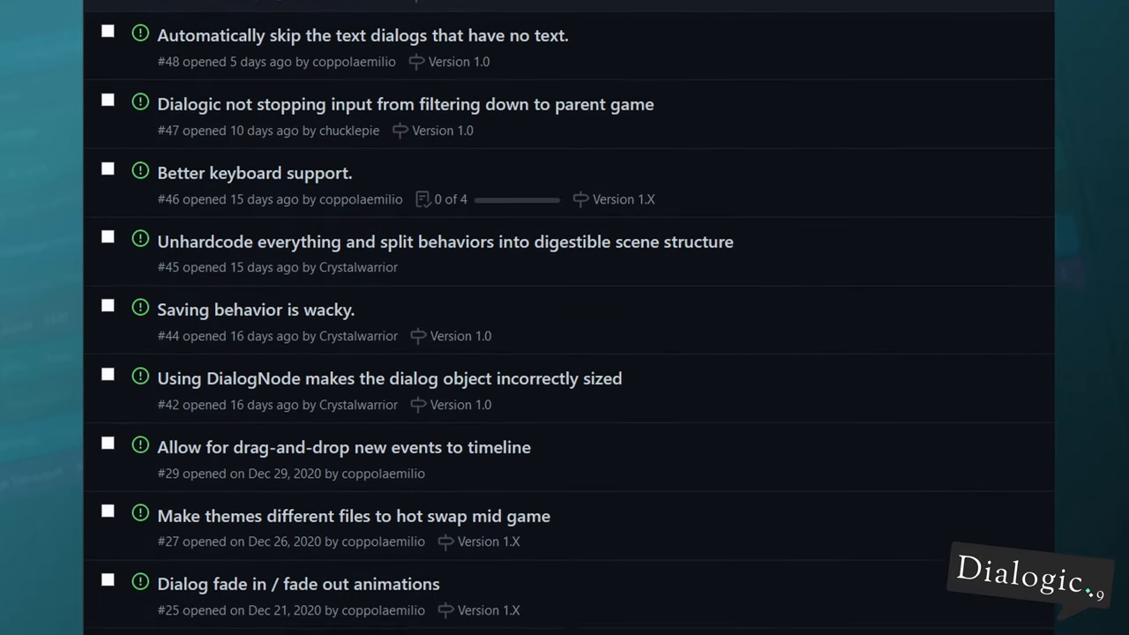
scroll("down", 3)
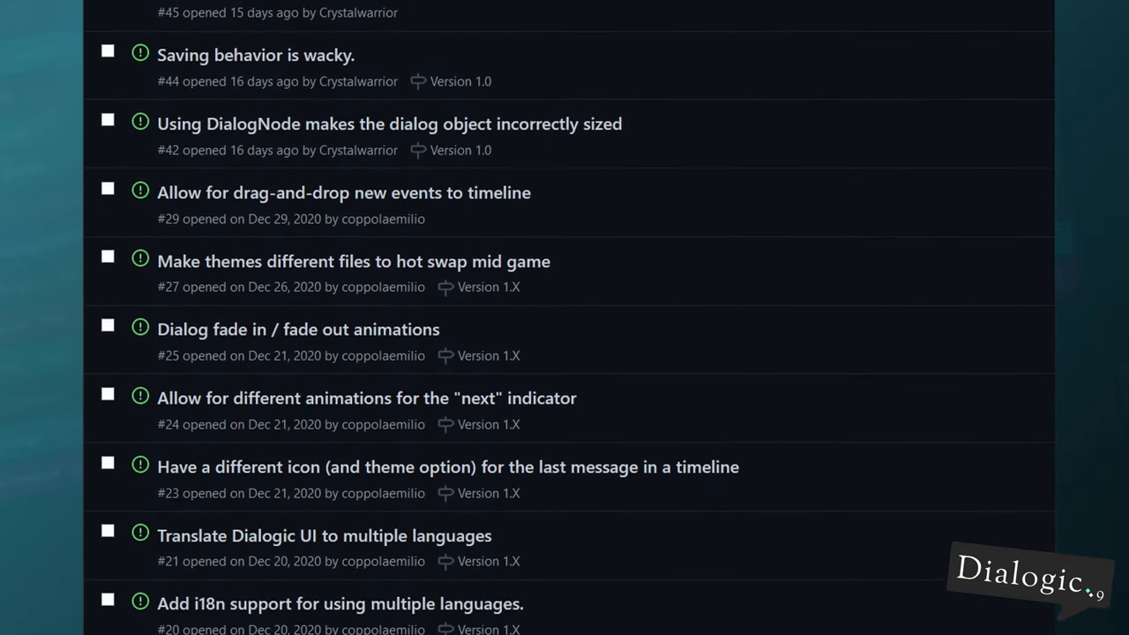
scroll("down", 3)
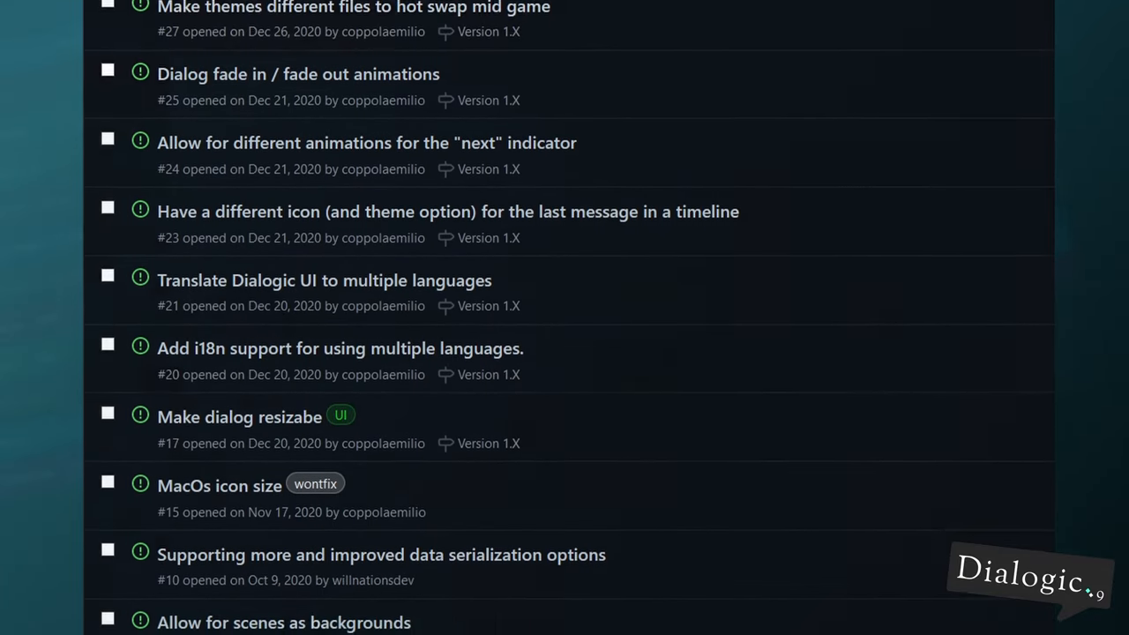